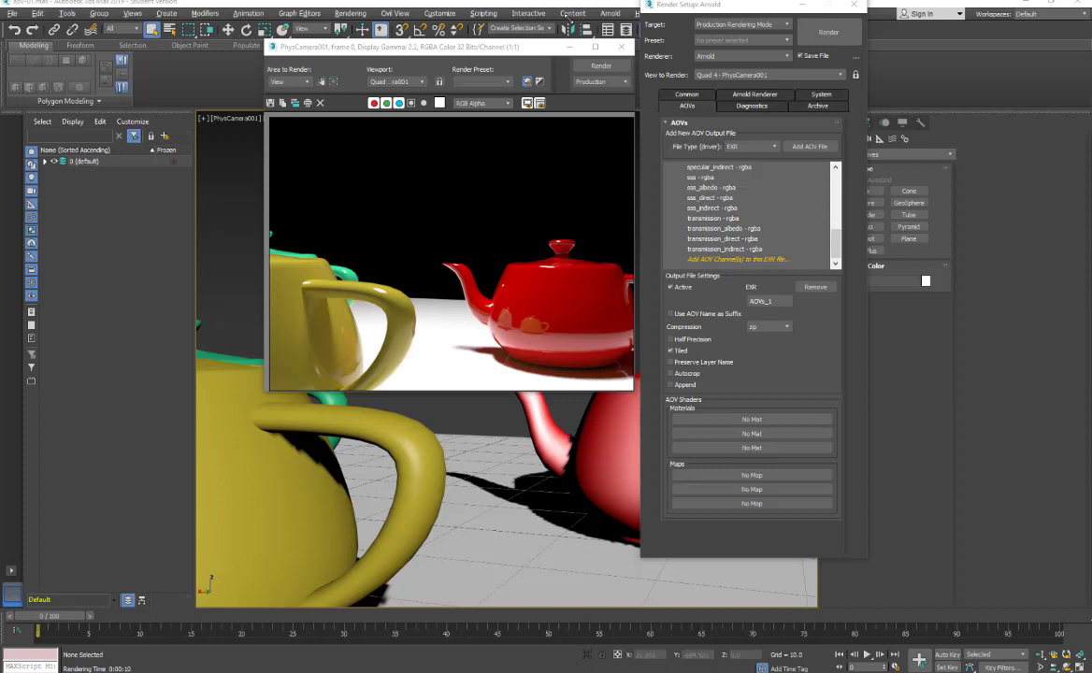
pyautogui.moveTo(496, 193)
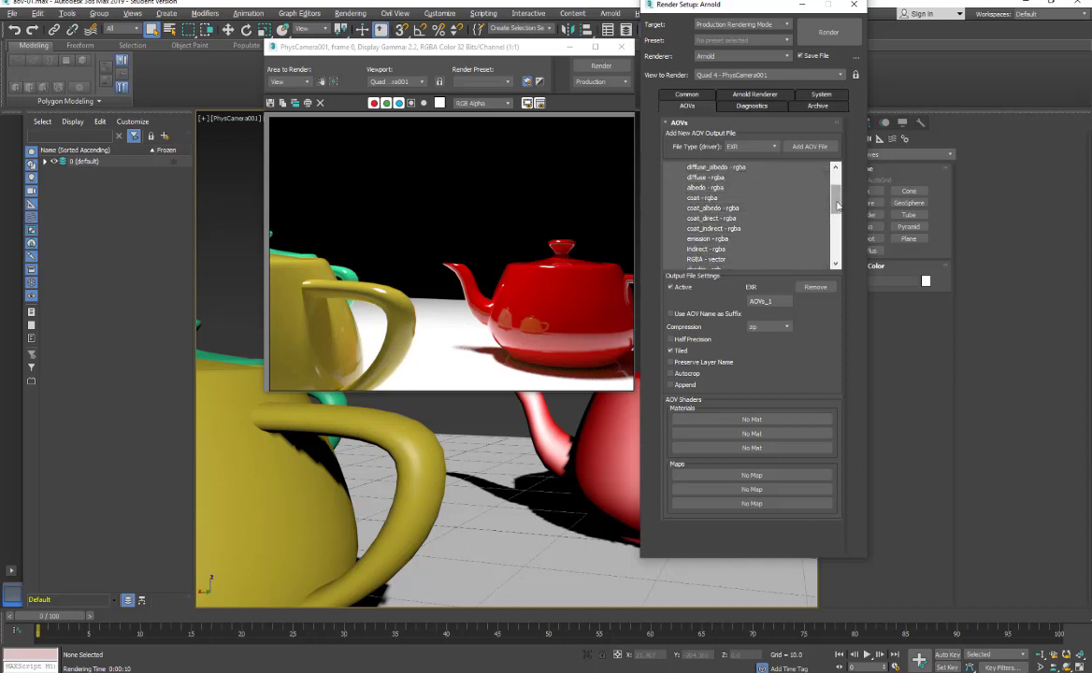
# - Close the finished AOV project and discard its unsaved changes, leaving an empty project
pyautogui.scroll(-3)
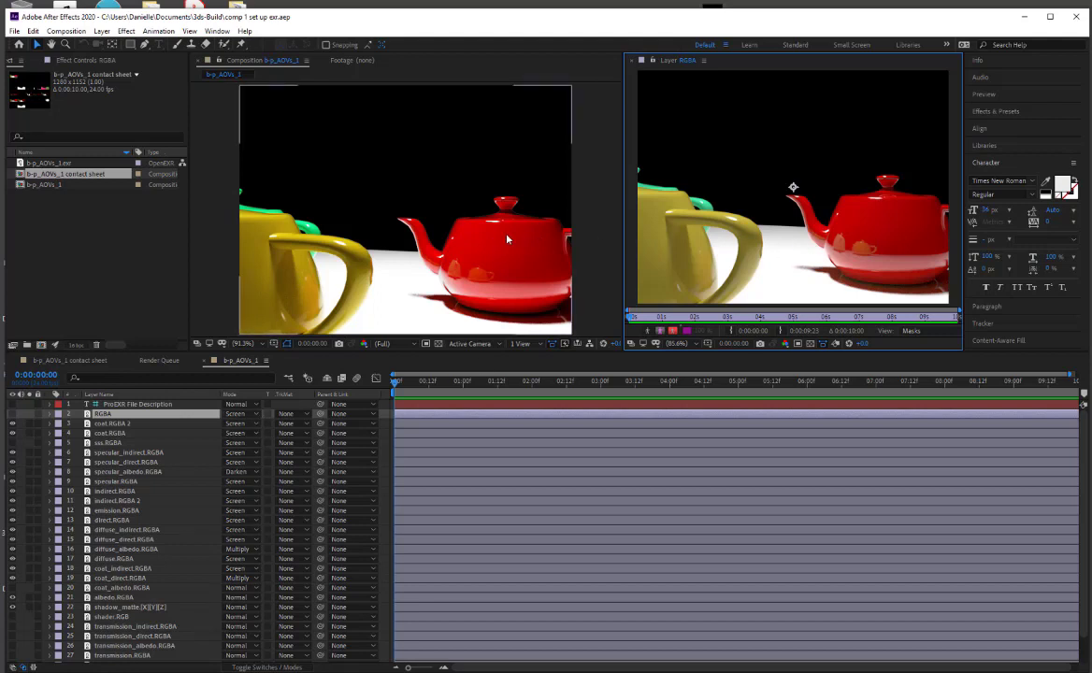
pyautogui.moveTo(451, 254)
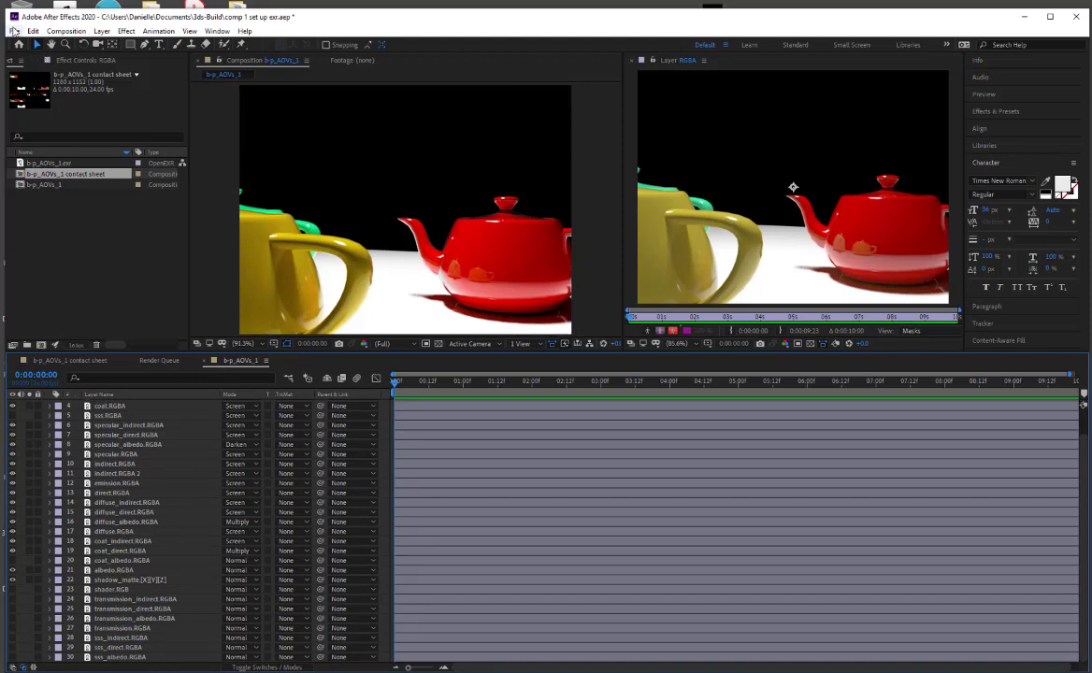
pyautogui.click(11, 30)
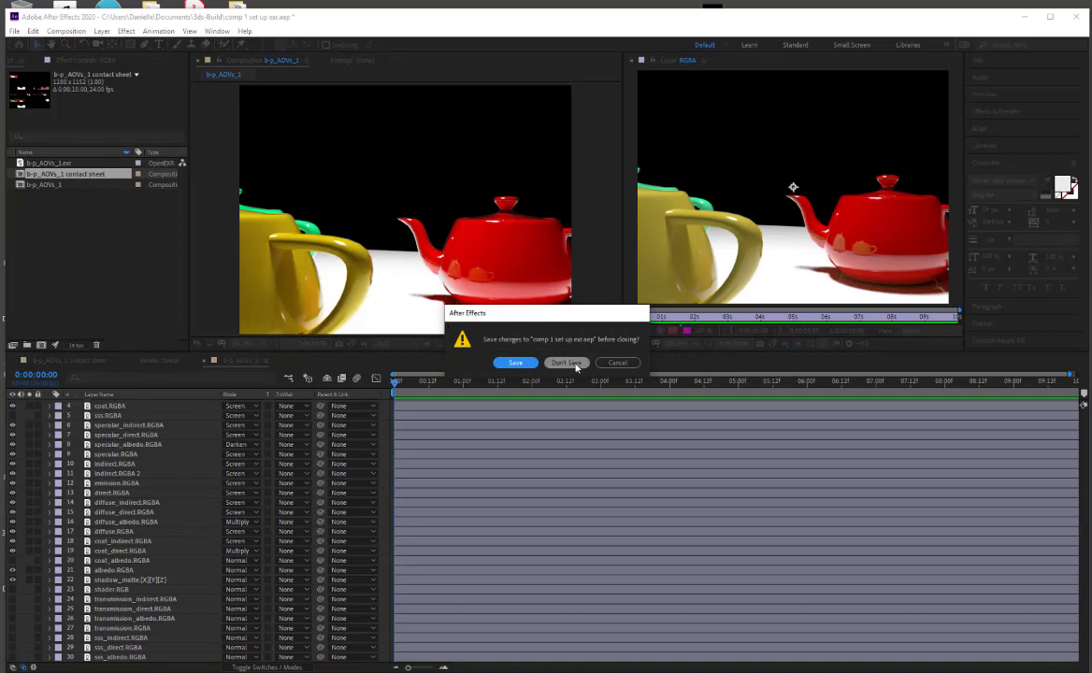
pyautogui.click(566, 363)
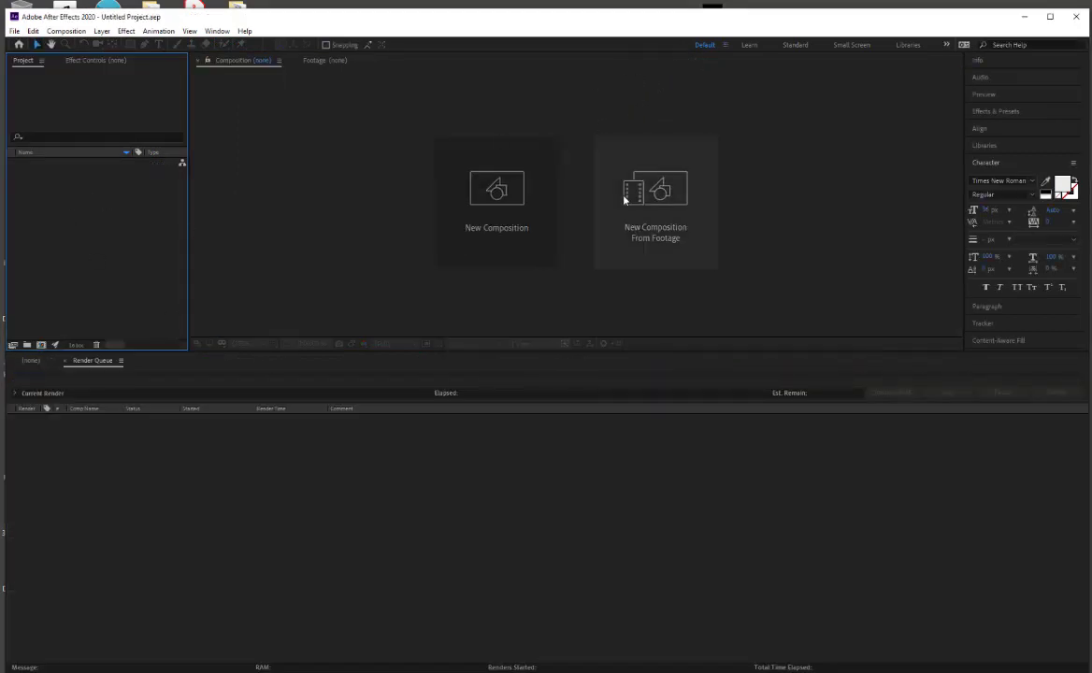
pyautogui.moveTo(546, 232)
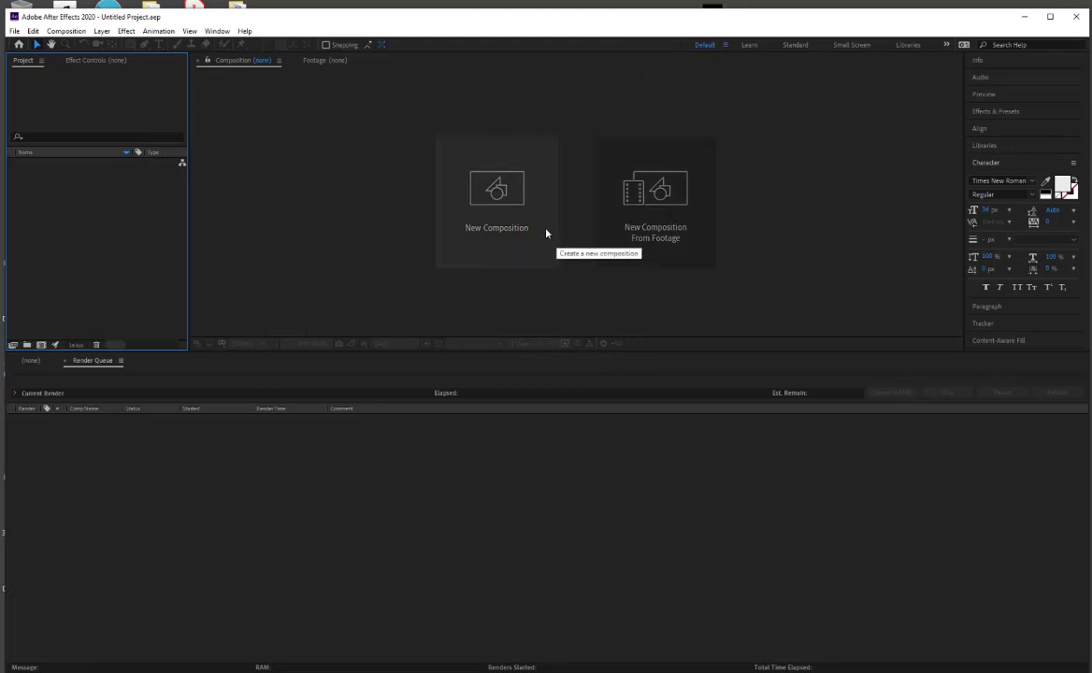
pyautogui.moveTo(360, 41)
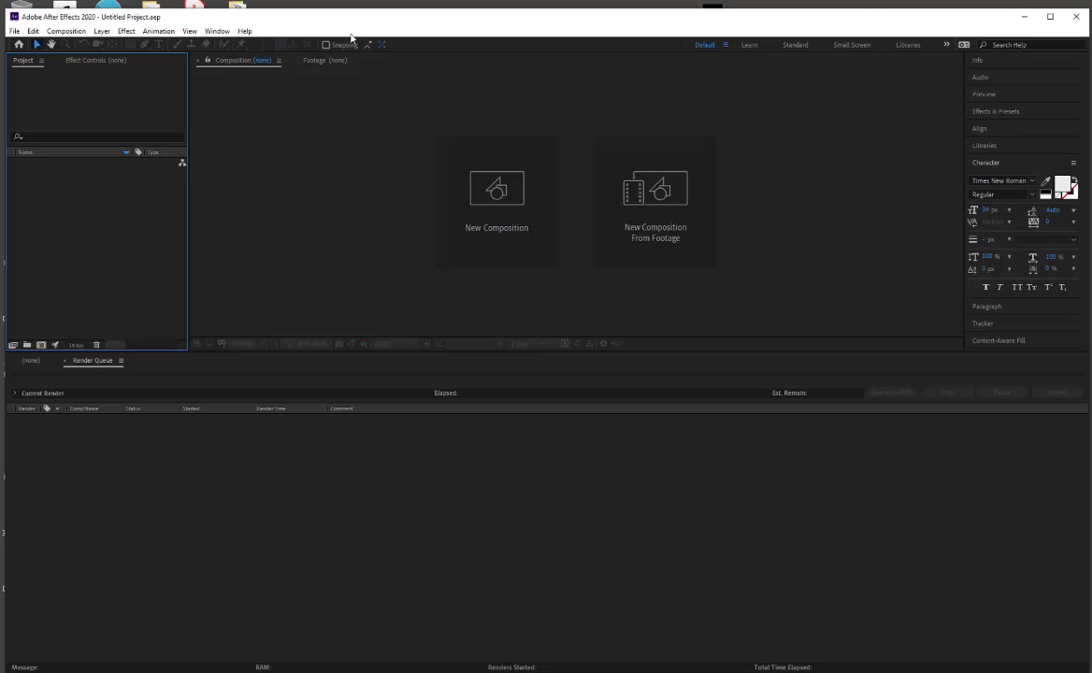
pyautogui.moveTo(120, 187)
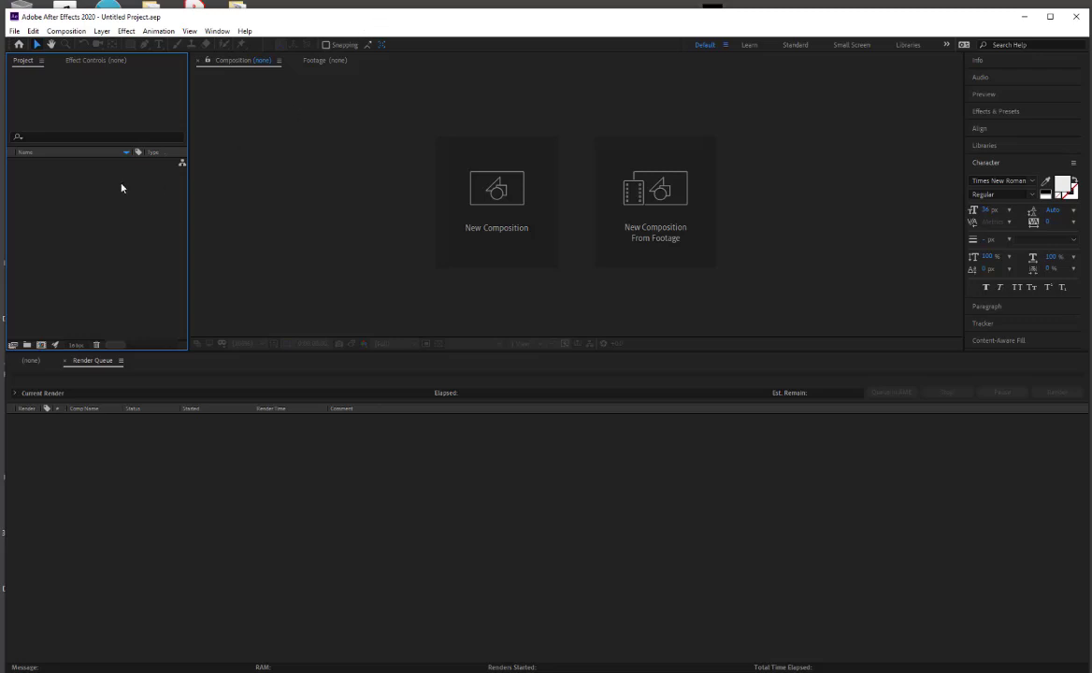
pyautogui.moveTo(135, 183)
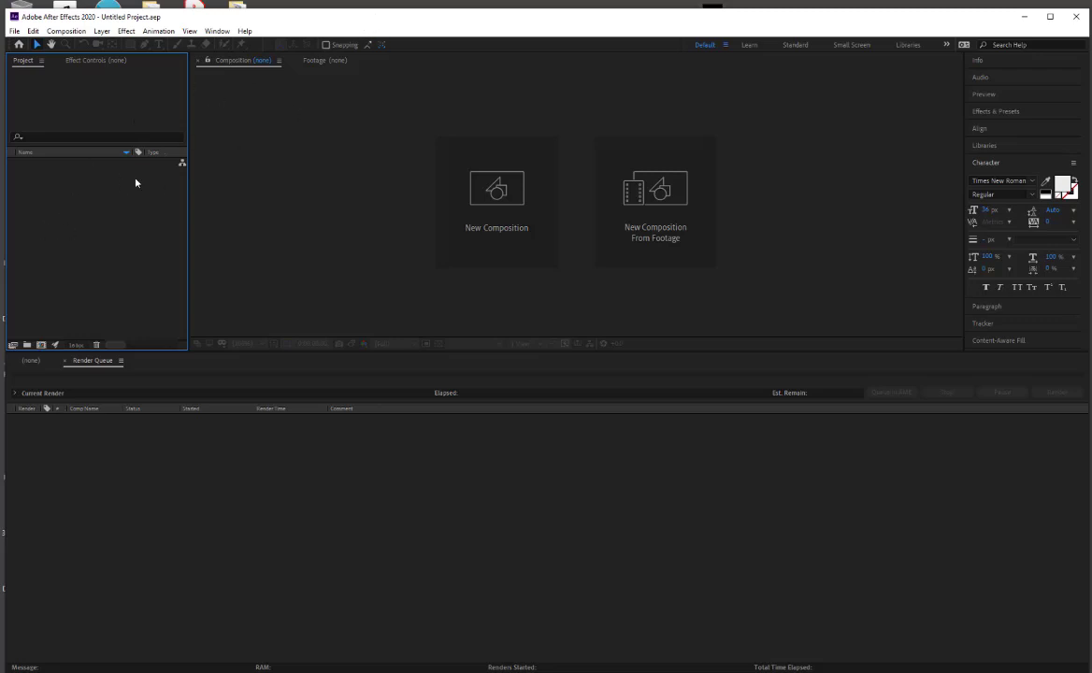
pyautogui.moveTo(58, 210)
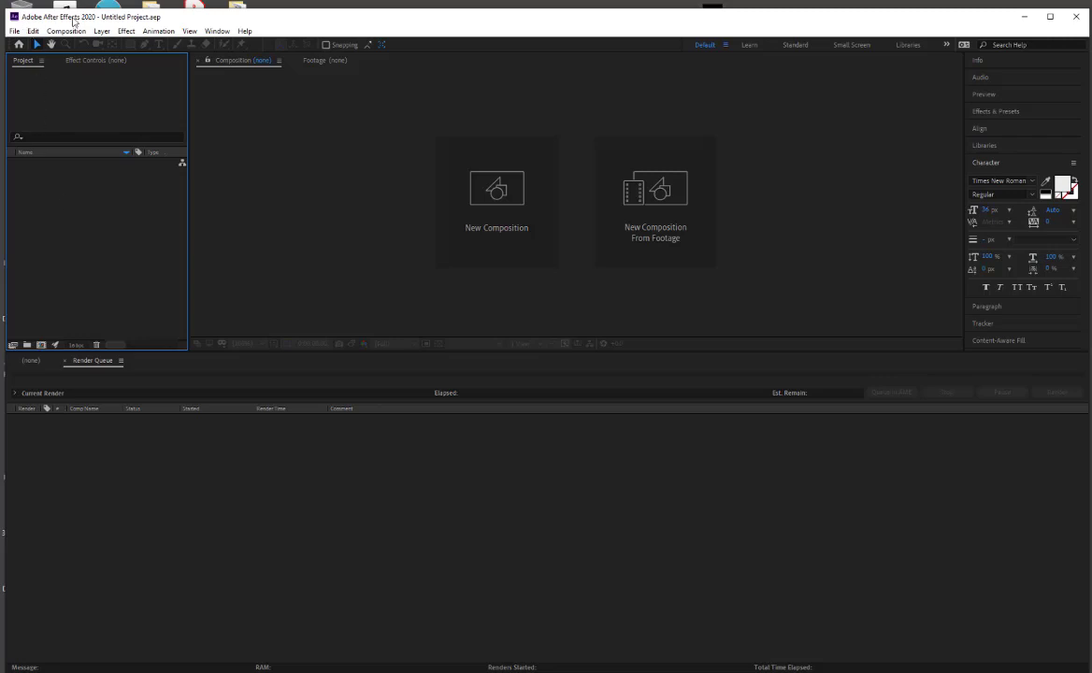
pyautogui.moveTo(127, 242)
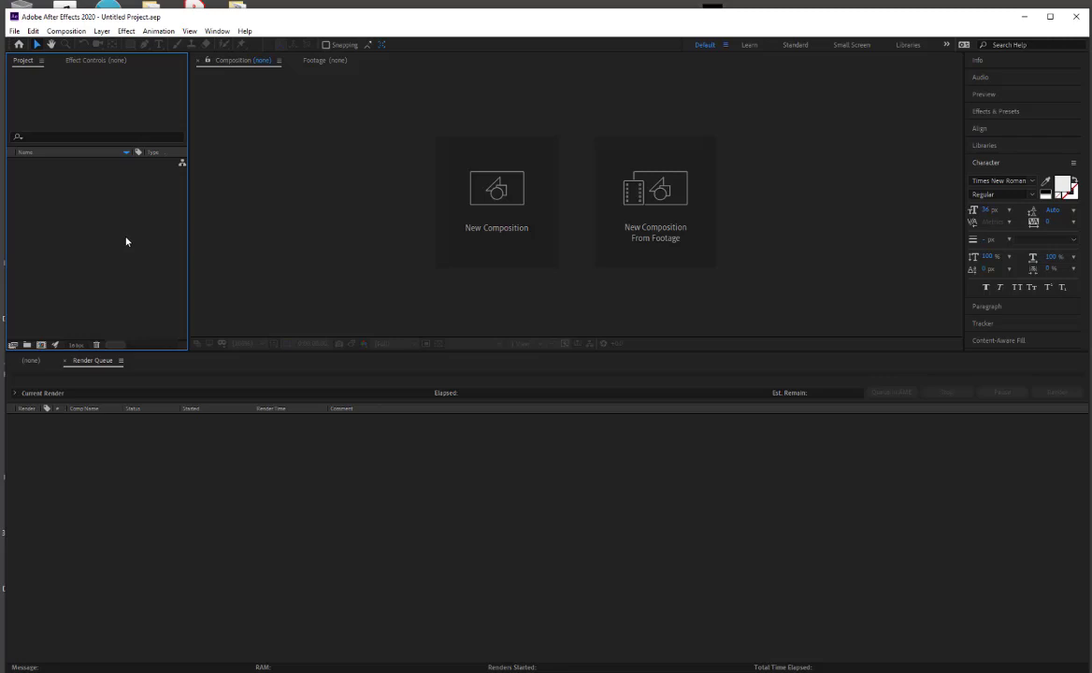
pyautogui.moveTo(67, 210)
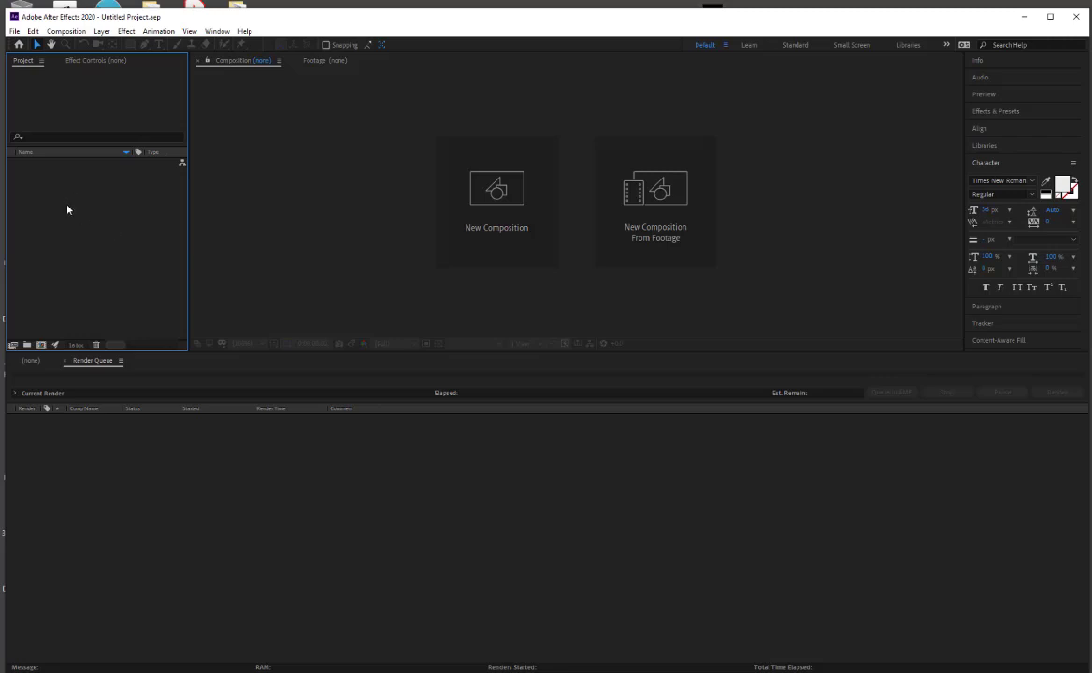
# - Import the teapot AOV EXR file from the Project panel as an OpenEXR sequence
pyautogui.rightClick(78, 225)
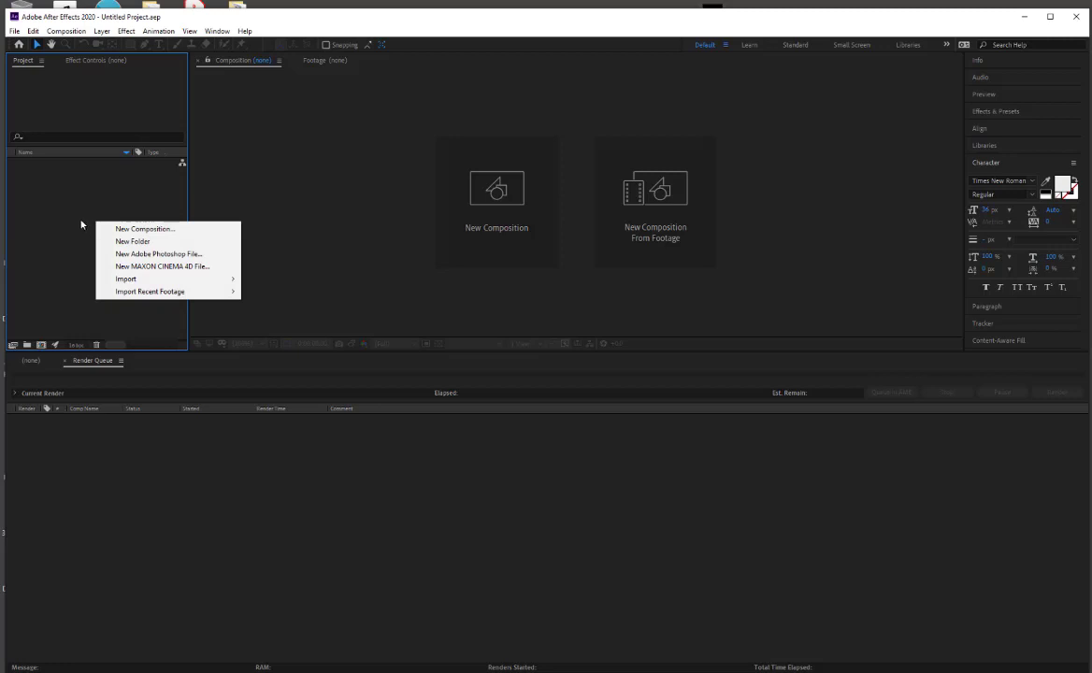
pyautogui.moveTo(150, 278)
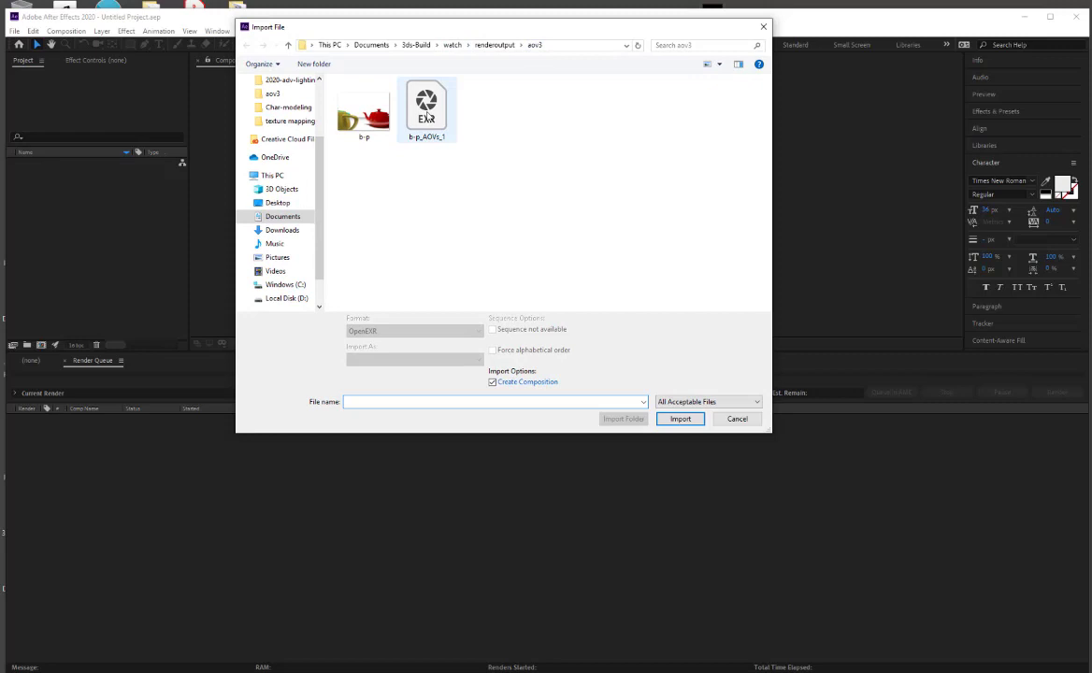
pyautogui.click(426, 106)
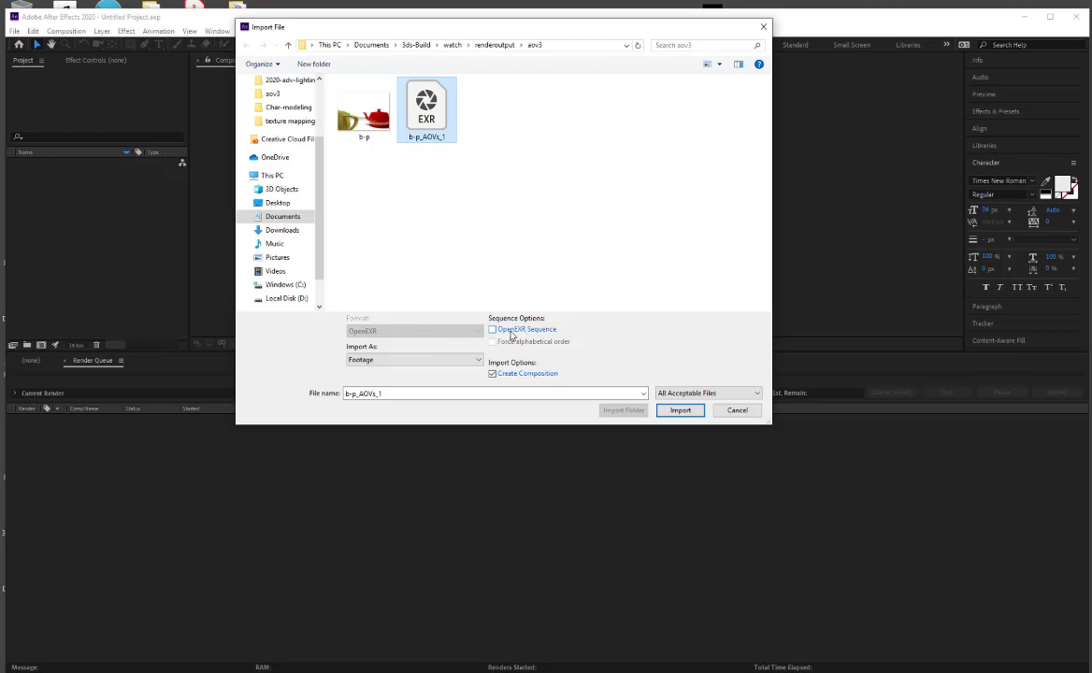
pyautogui.click(492, 330)
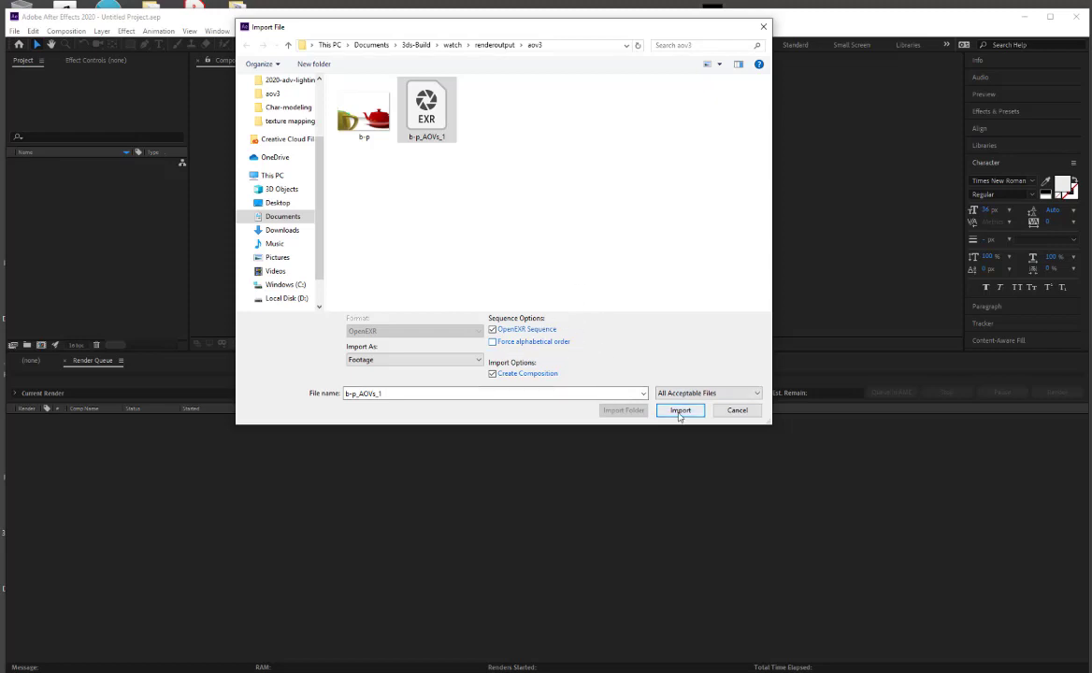
pyautogui.click(681, 410)
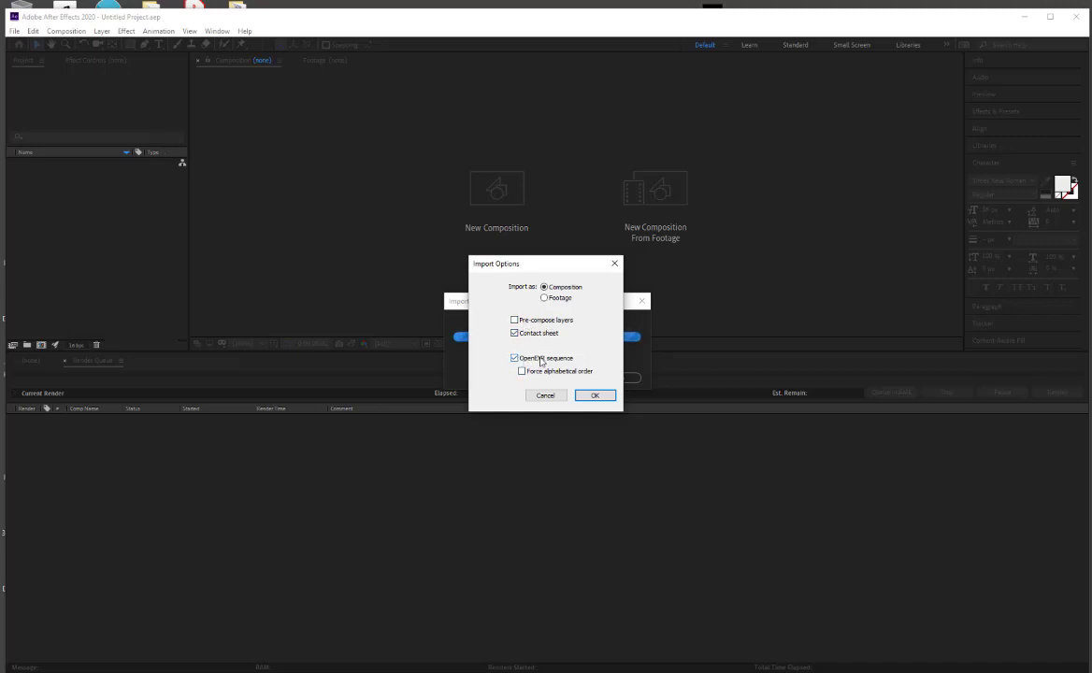
# - Confirm importing the EXR as a Composition and select the new comp in the project
pyautogui.click(594, 395)
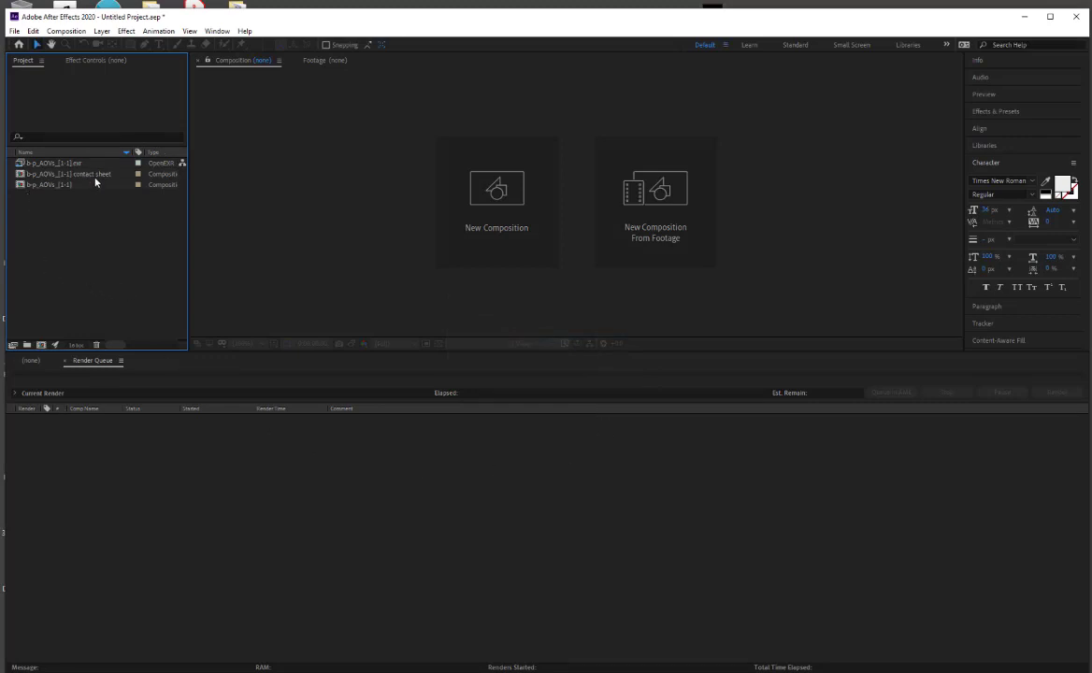
pyautogui.click(45, 185)
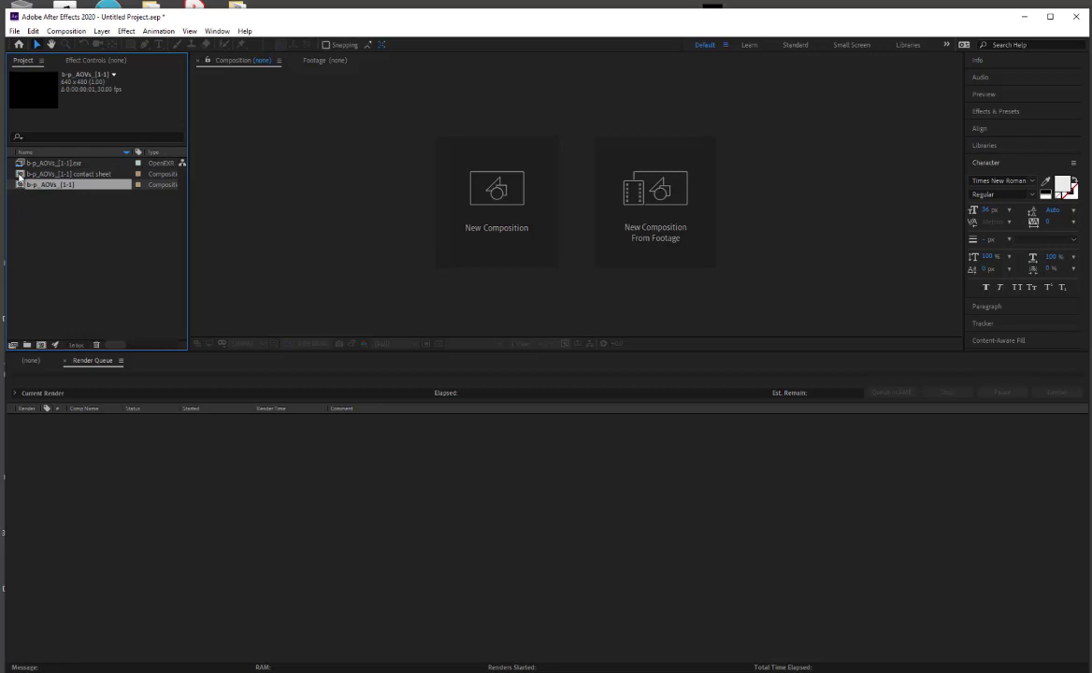
pyautogui.doubleClick(71, 174)
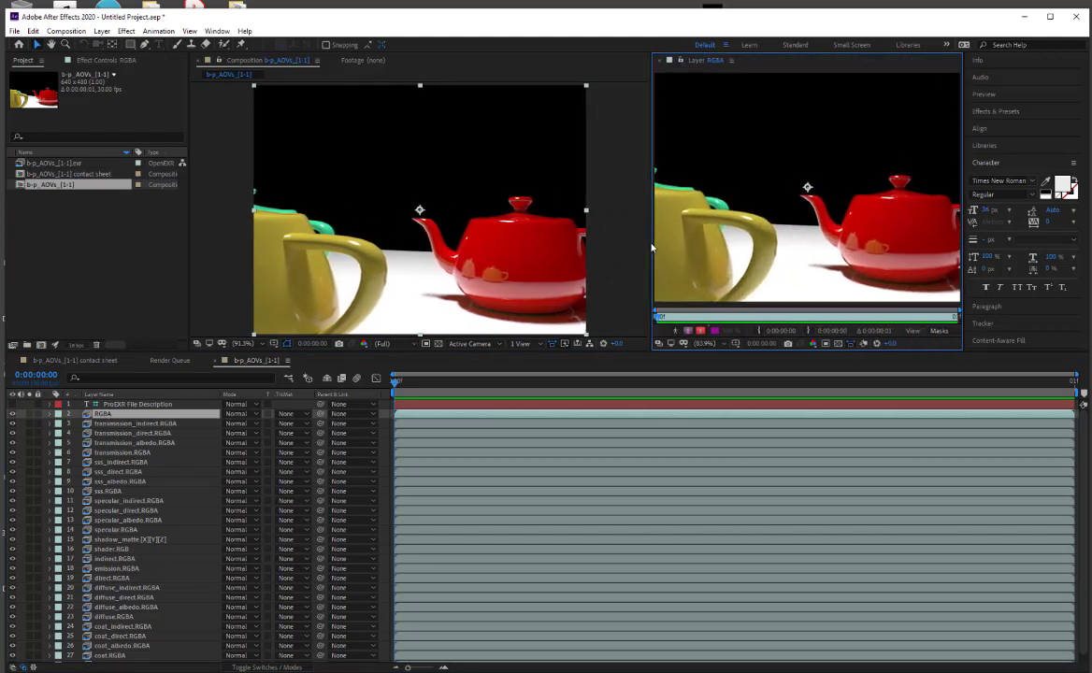
pyautogui.moveTo(660, 64)
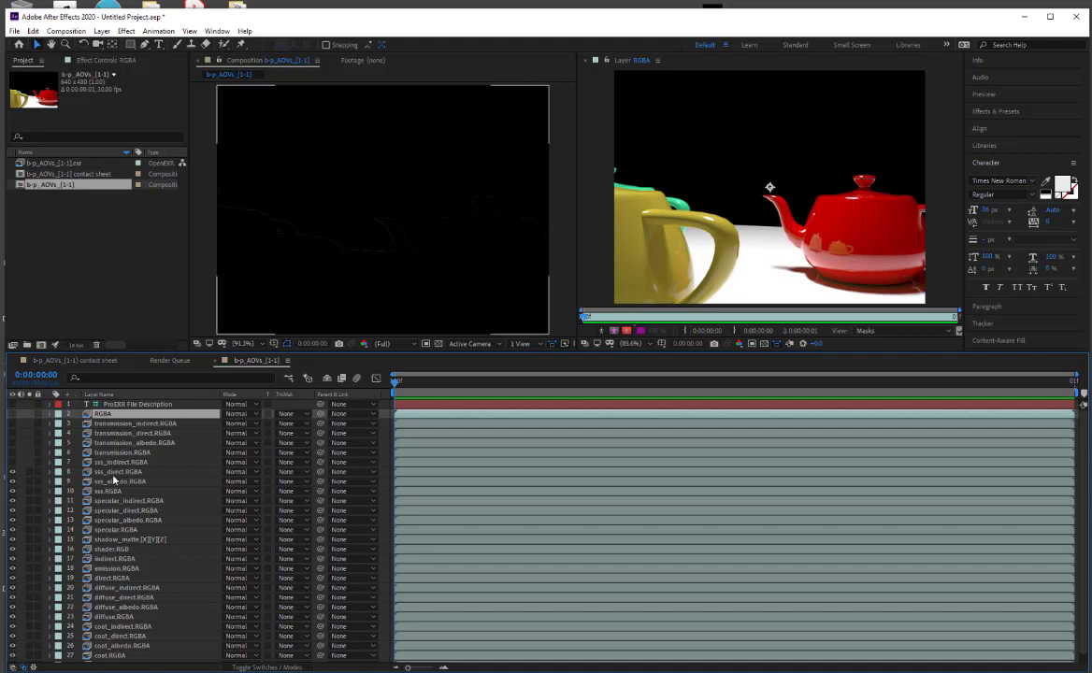
pyautogui.moveTo(217, 213)
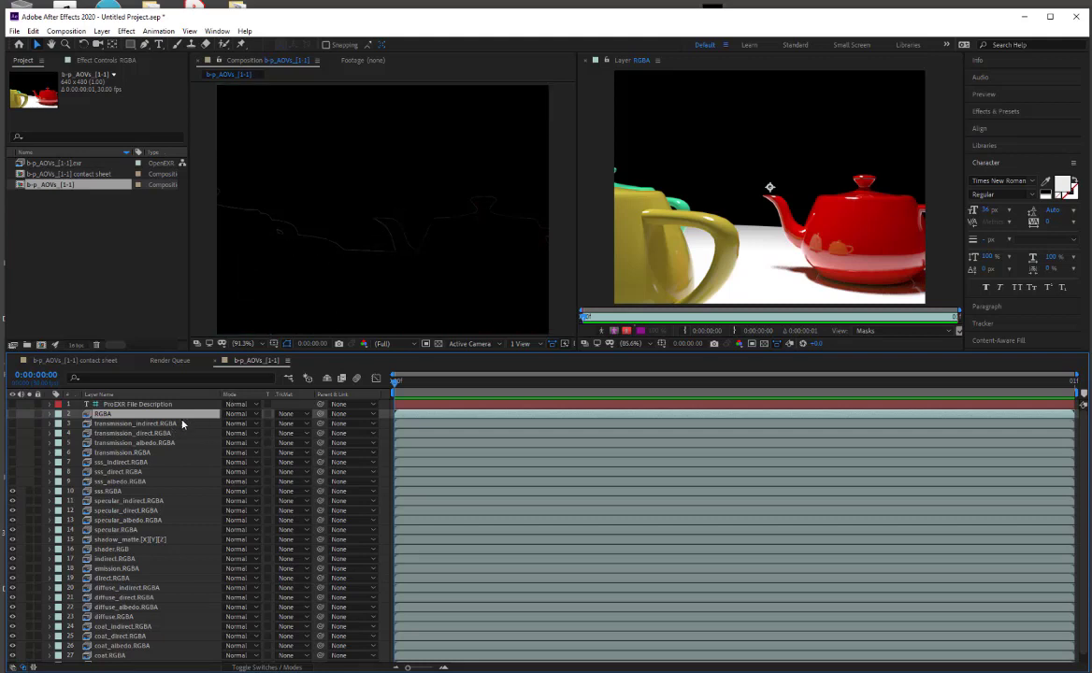
# - Select the transmission AOV layers, show one in the composite and hide the white silhouette layer
pyautogui.click(131, 423)
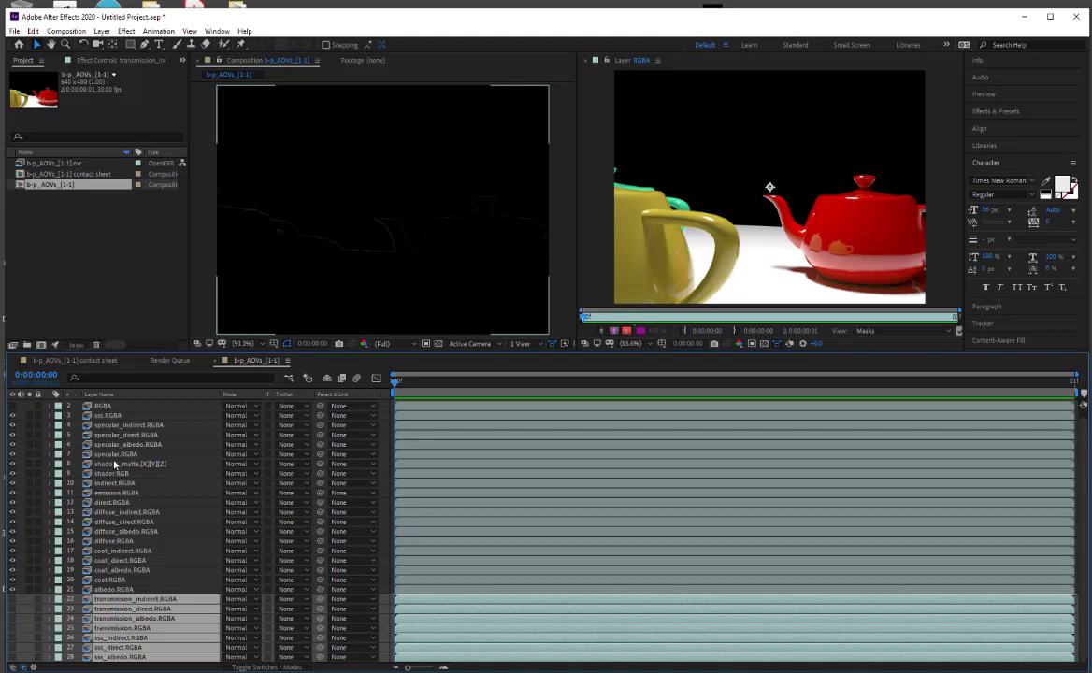
pyautogui.moveTo(41, 542)
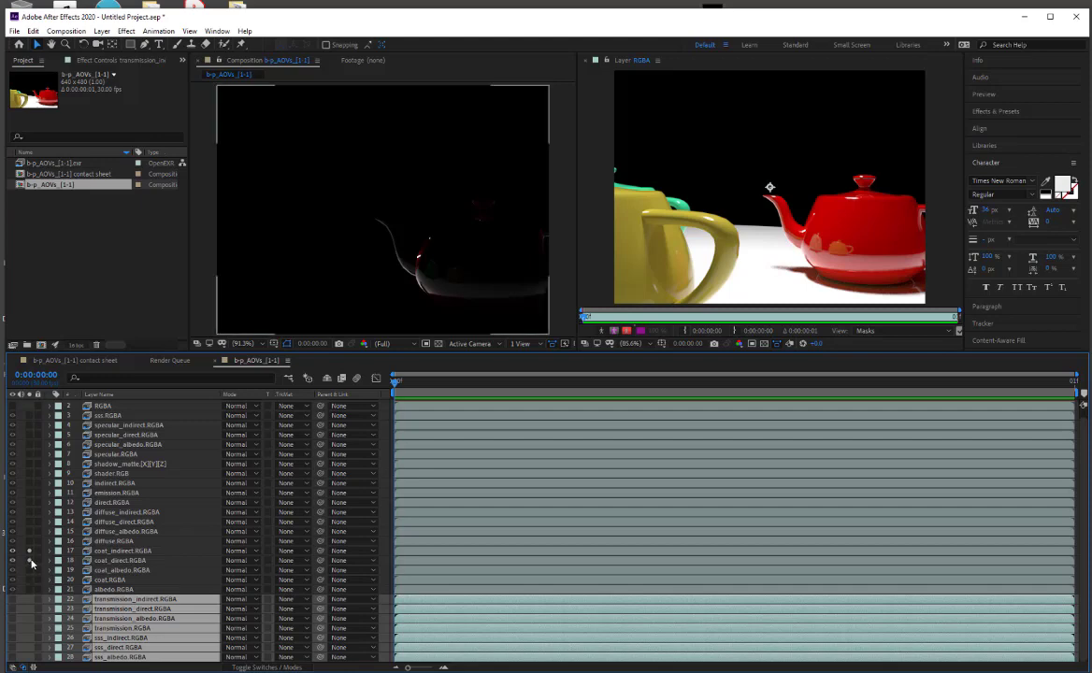
pyautogui.click(11, 561)
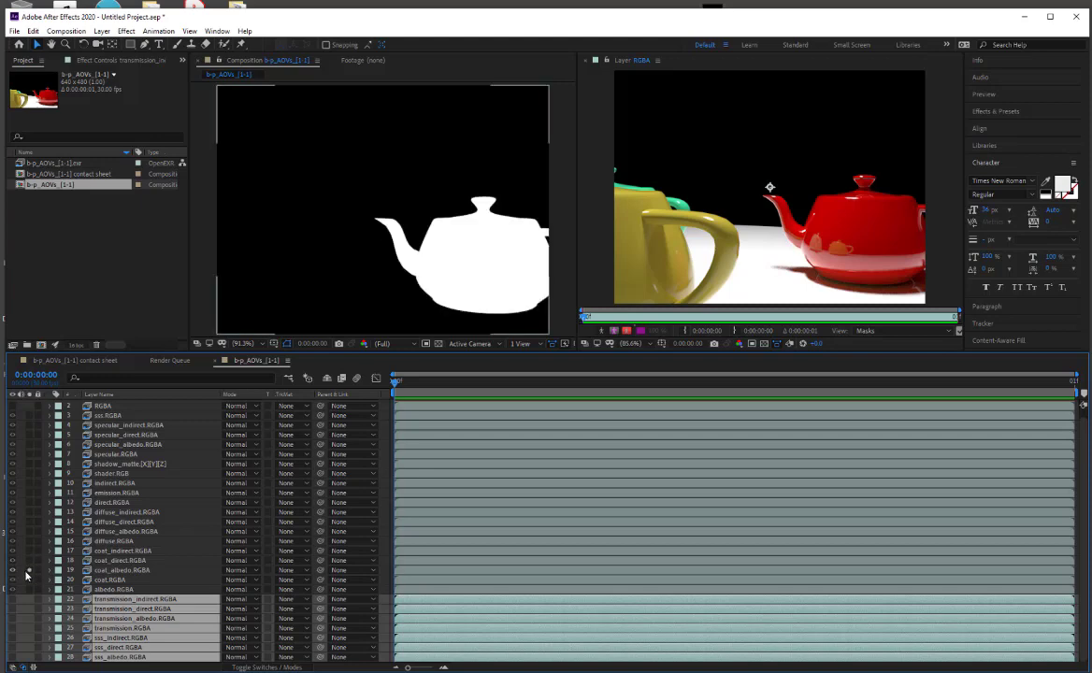
pyautogui.click(11, 578)
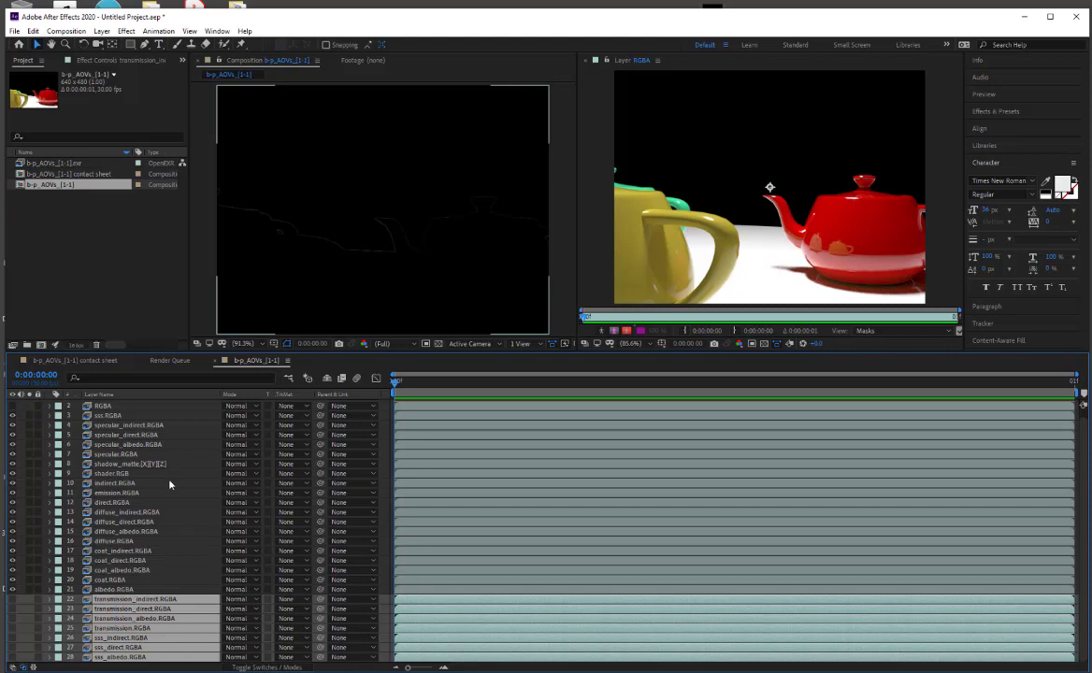
pyautogui.moveTo(27, 410)
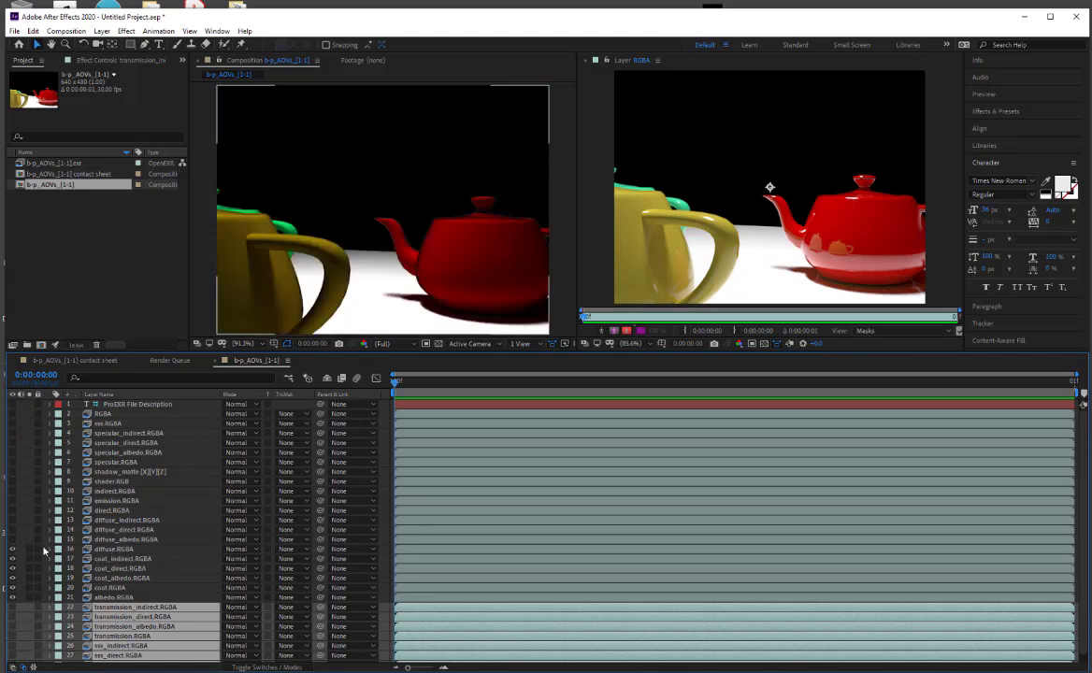
pyautogui.moveTo(33, 550)
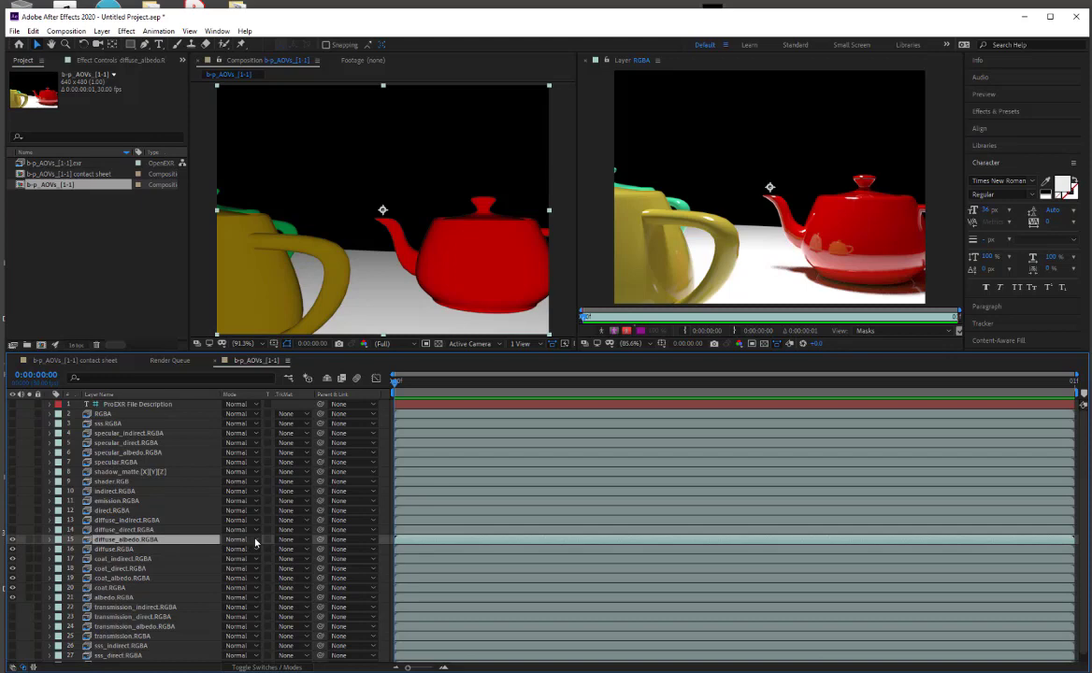
# - Set the diffuse_albedo layer to Multiply and the diffuse lighting layer above it to Screen
pyautogui.click(239, 539)
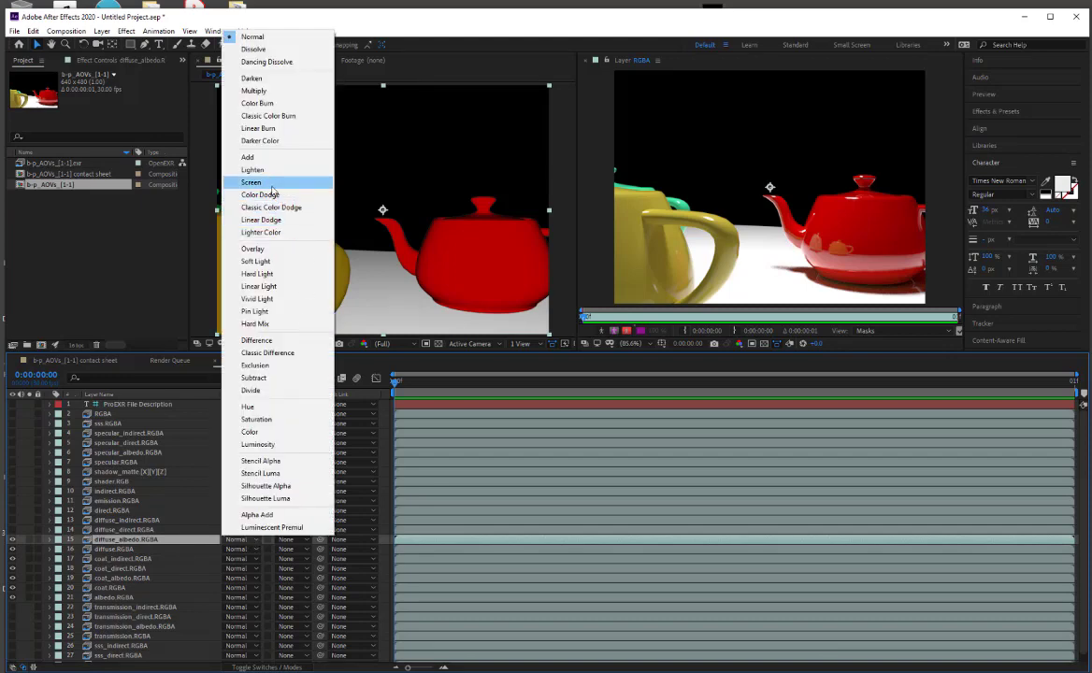
pyautogui.click(251, 181)
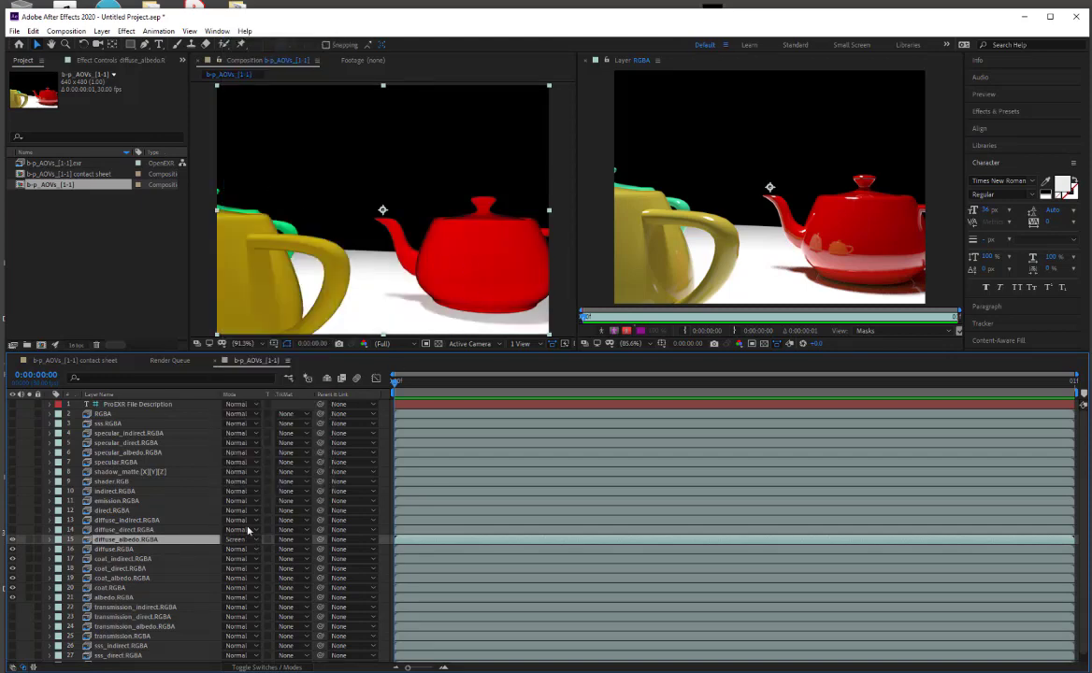
pyautogui.click(239, 539)
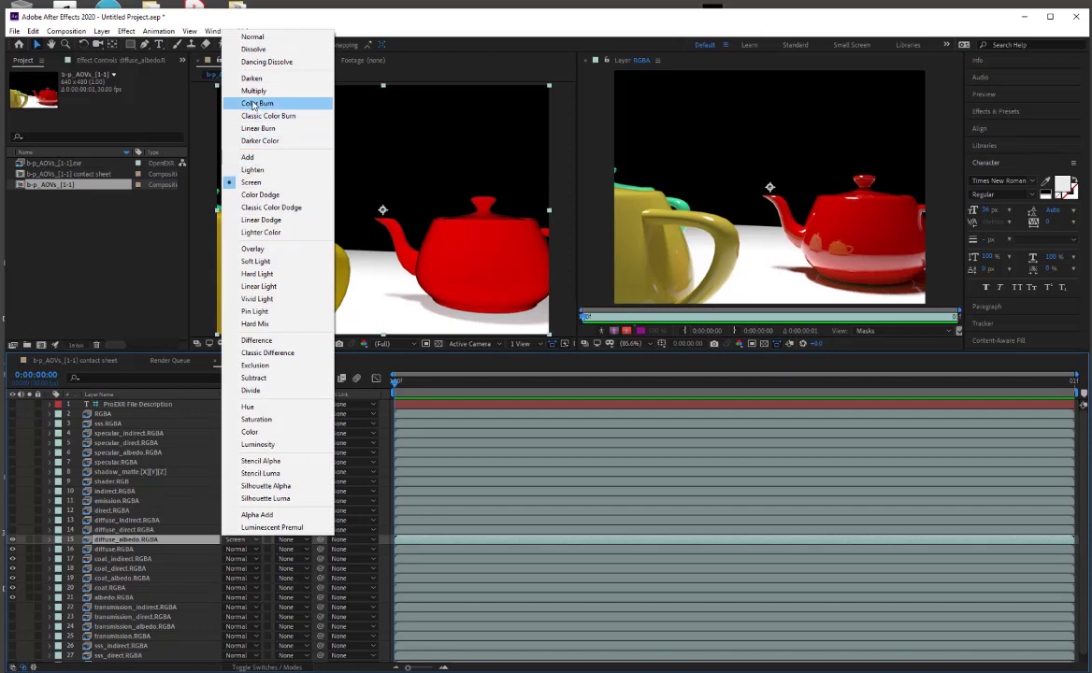
pyautogui.click(254, 90)
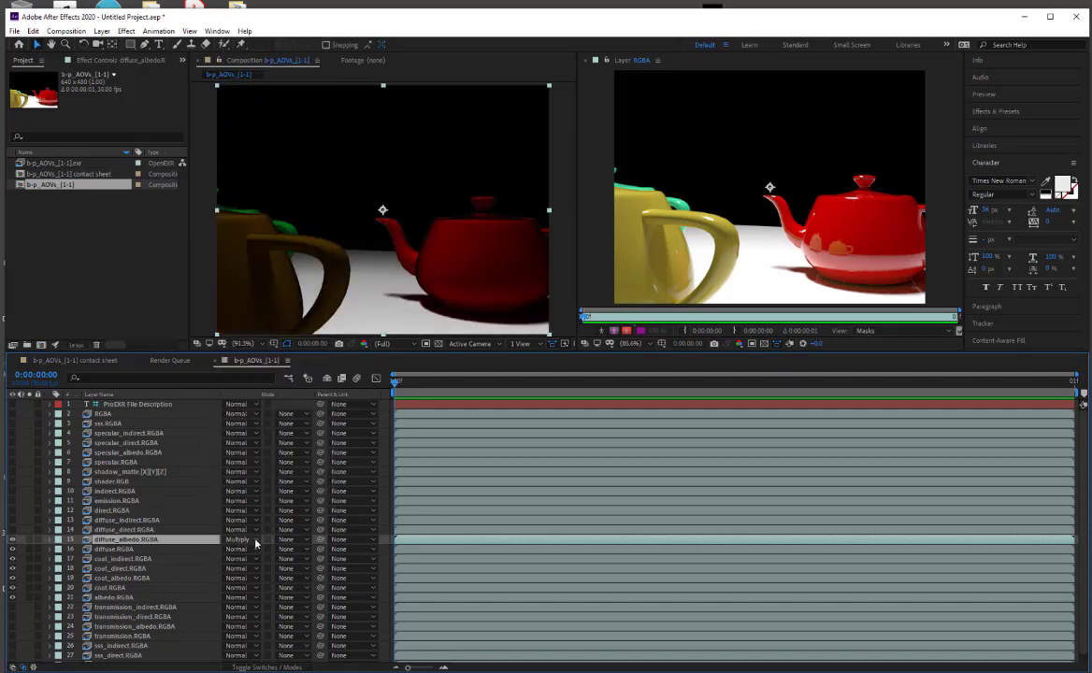
pyautogui.click(239, 539)
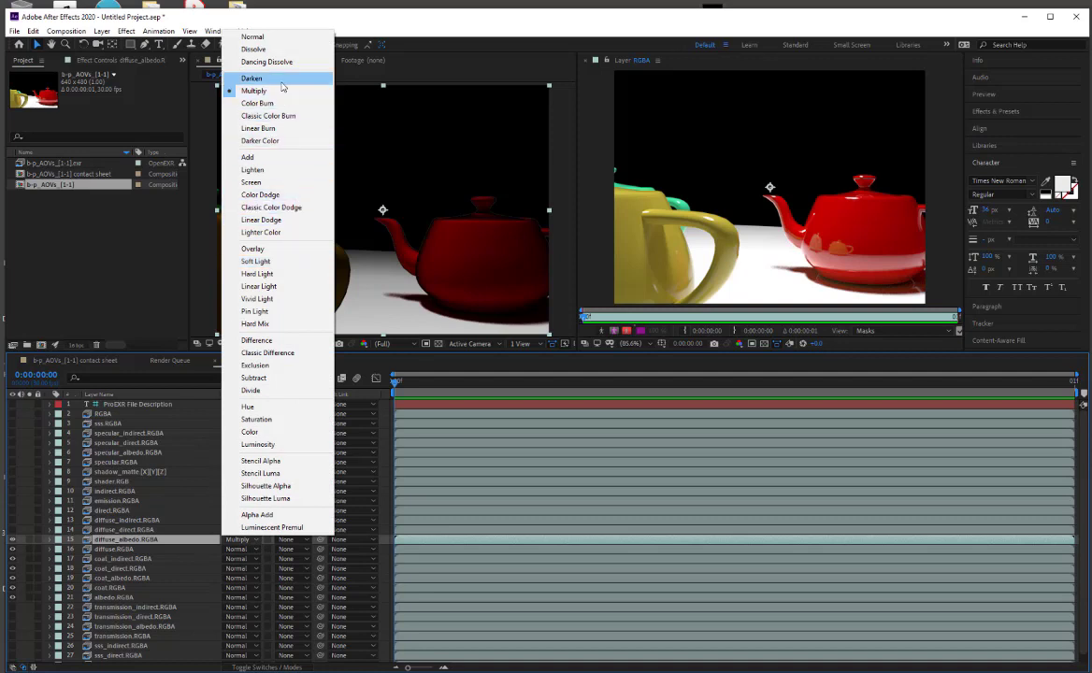
pyautogui.moveTo(247, 157)
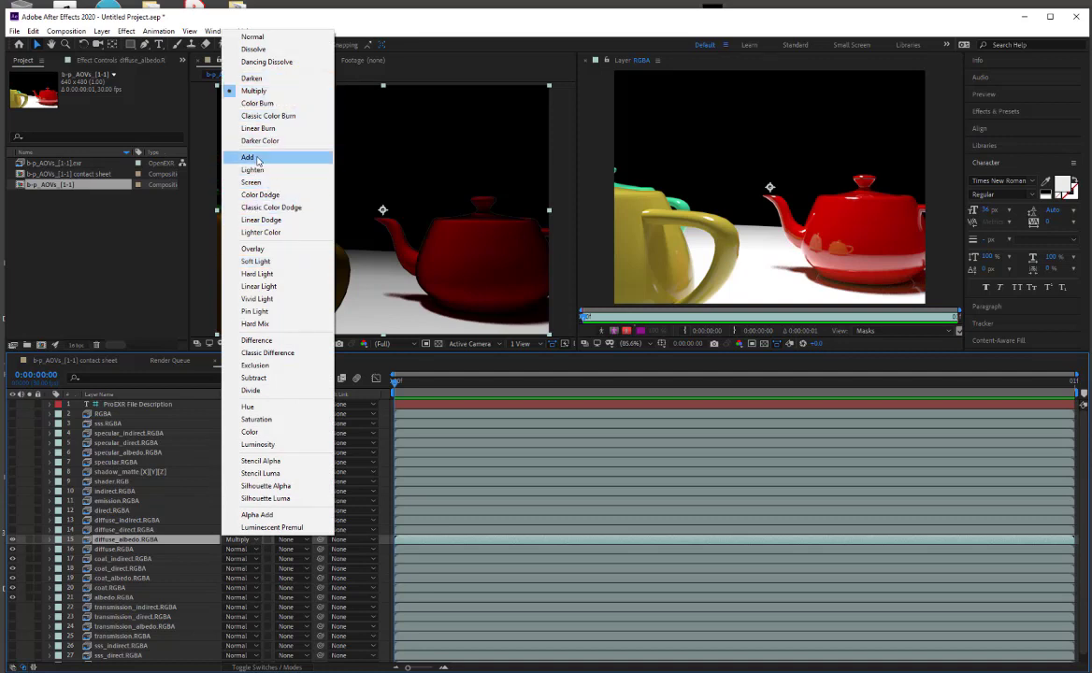
pyautogui.moveTo(251, 184)
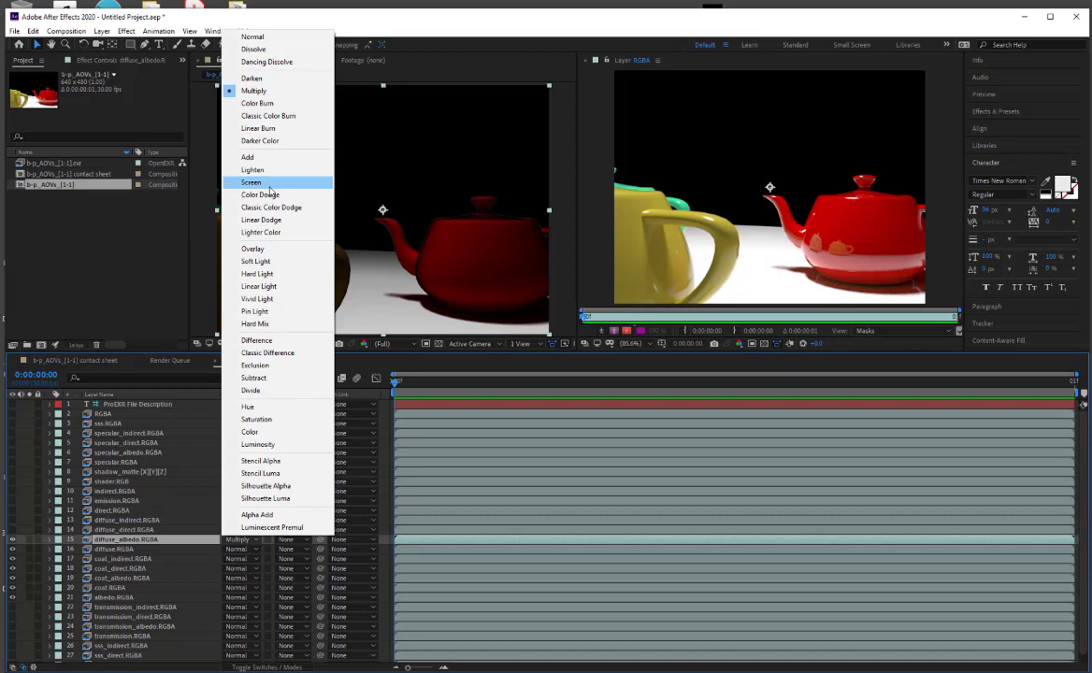
pyautogui.click(250, 183)
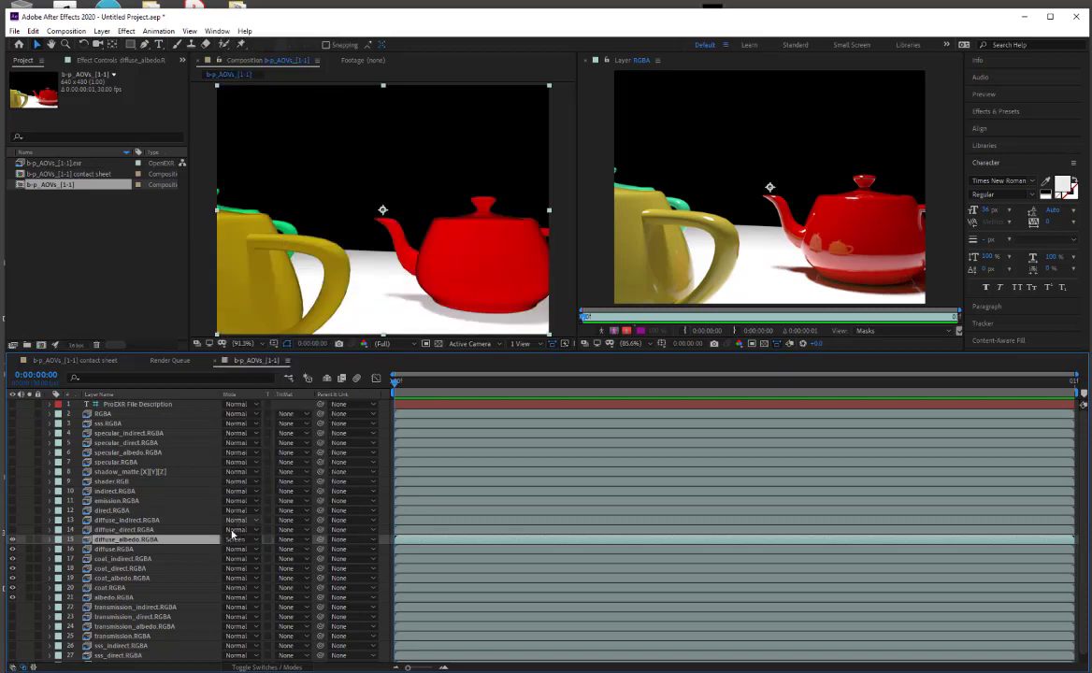
pyautogui.click(240, 539)
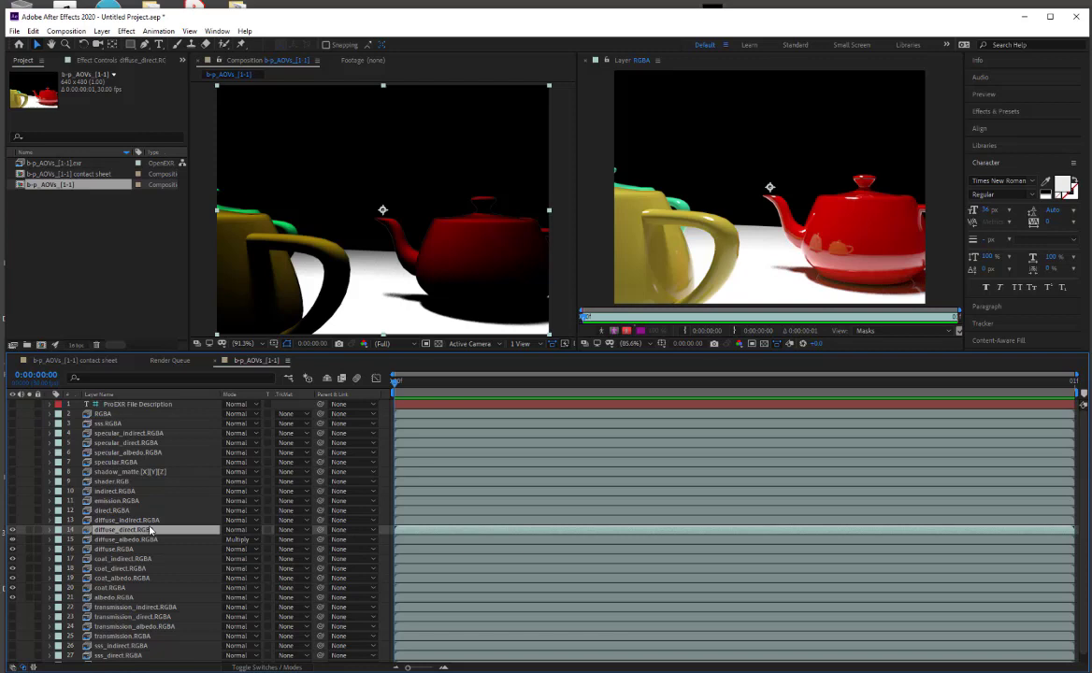
# - Multiply the next diffuse layer into the stack and give the layer above it a different blend mode
pyautogui.click(239, 539)
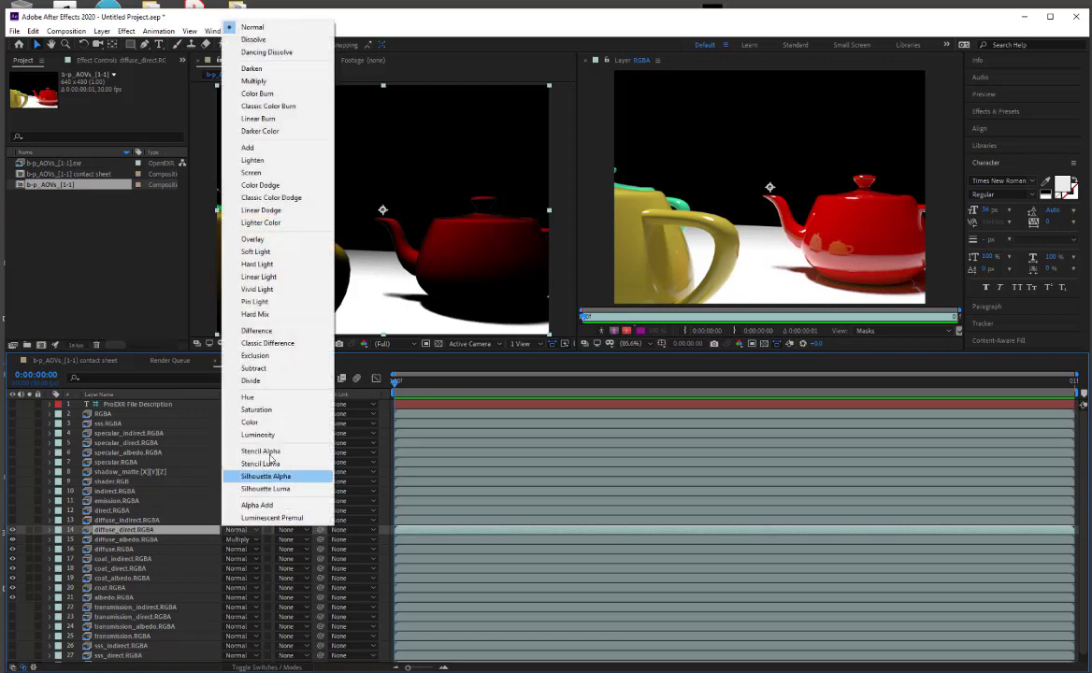
pyautogui.click(254, 82)
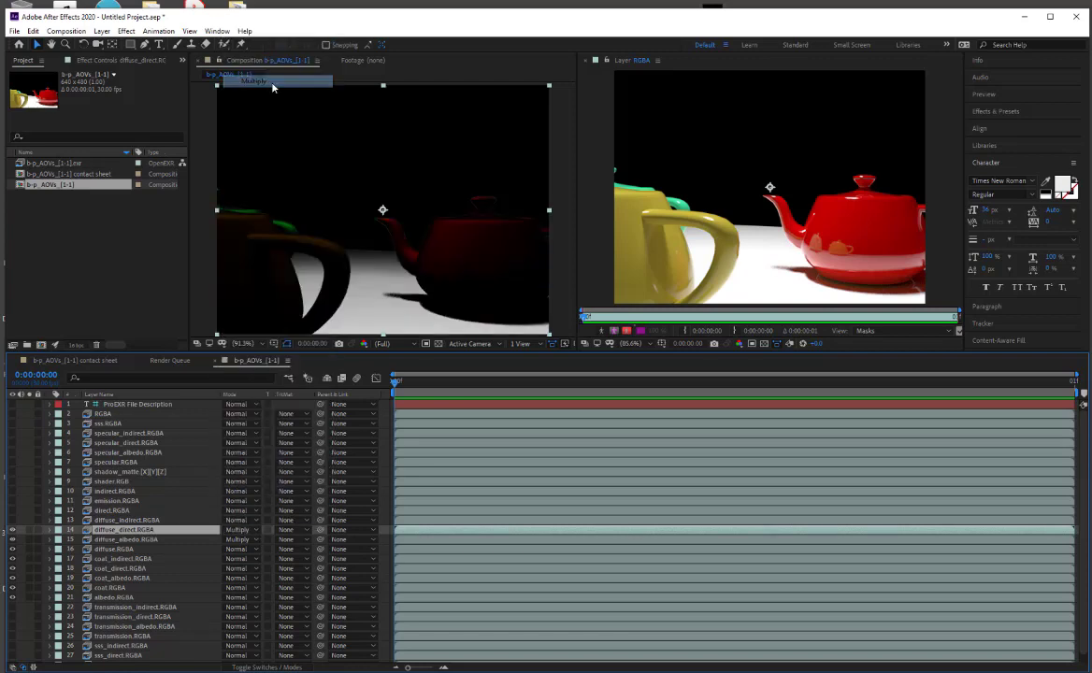
pyautogui.click(239, 541)
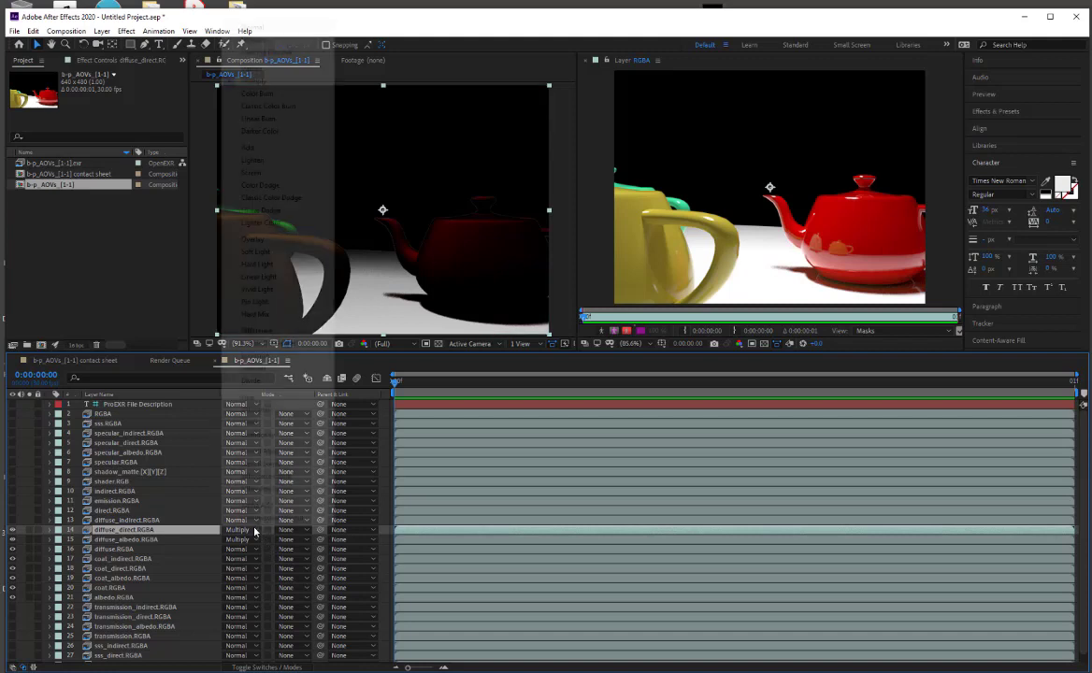
pyautogui.click(239, 530)
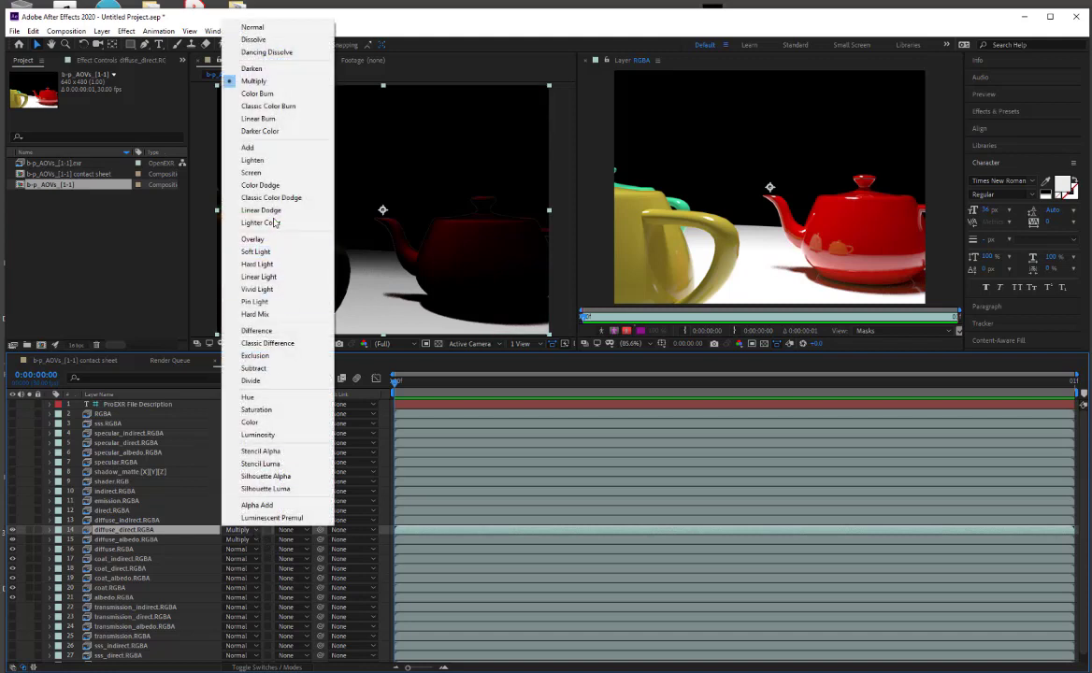
pyautogui.click(251, 172)
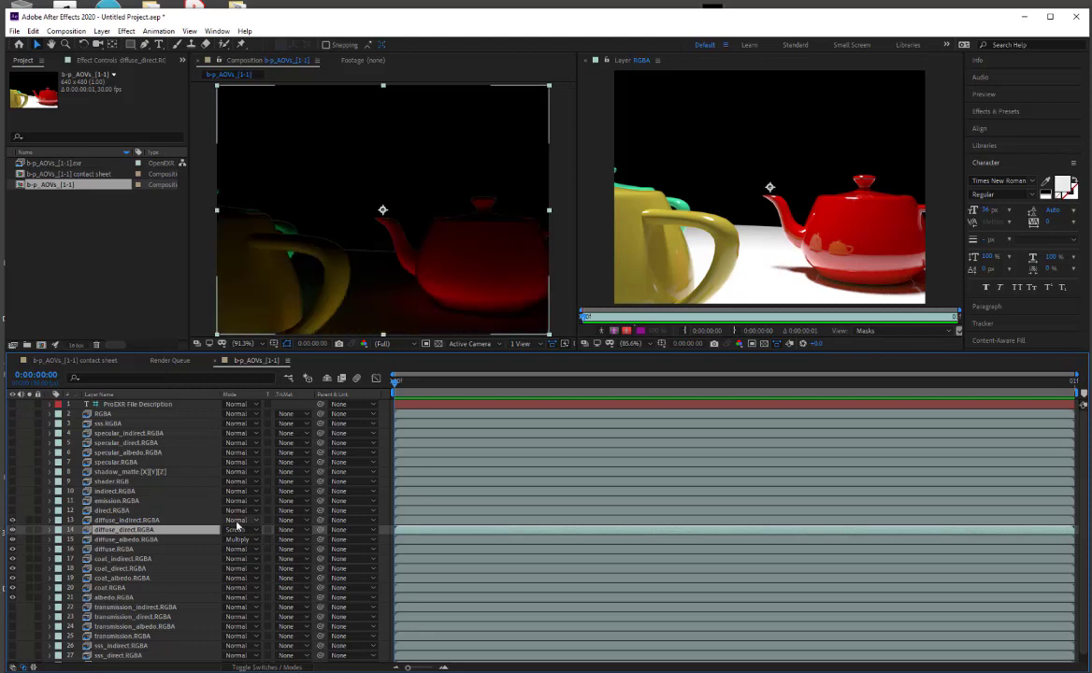
pyautogui.click(241, 530)
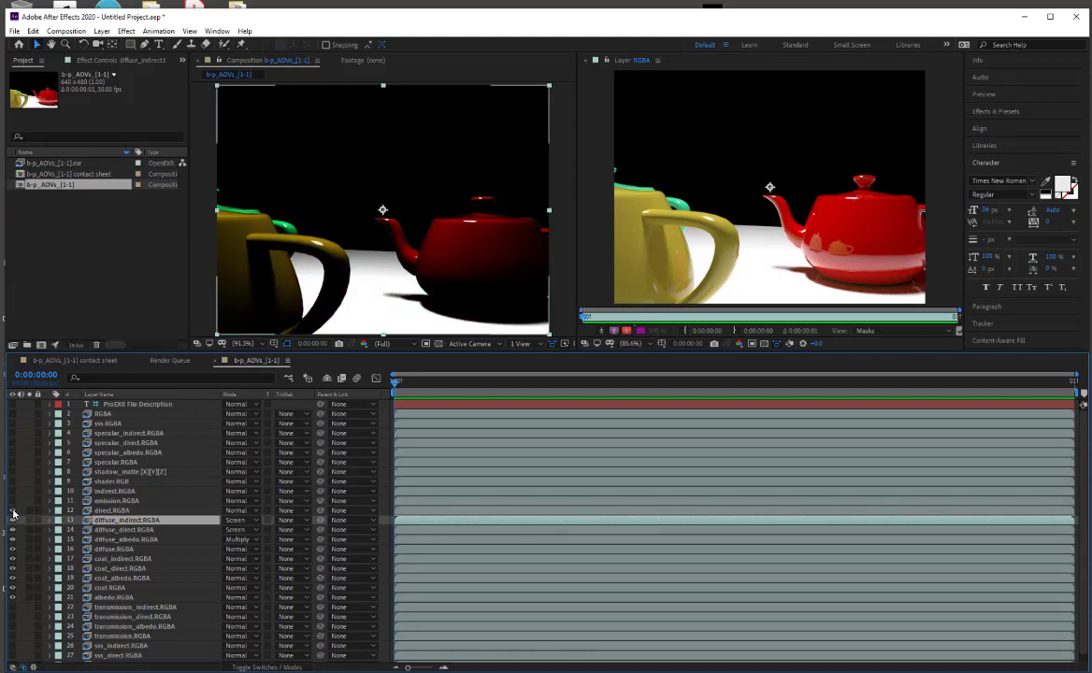
# - Select the next lighting AOV layer and set its mode to Screen to restore the teapot highlights
pyautogui.click(241, 520)
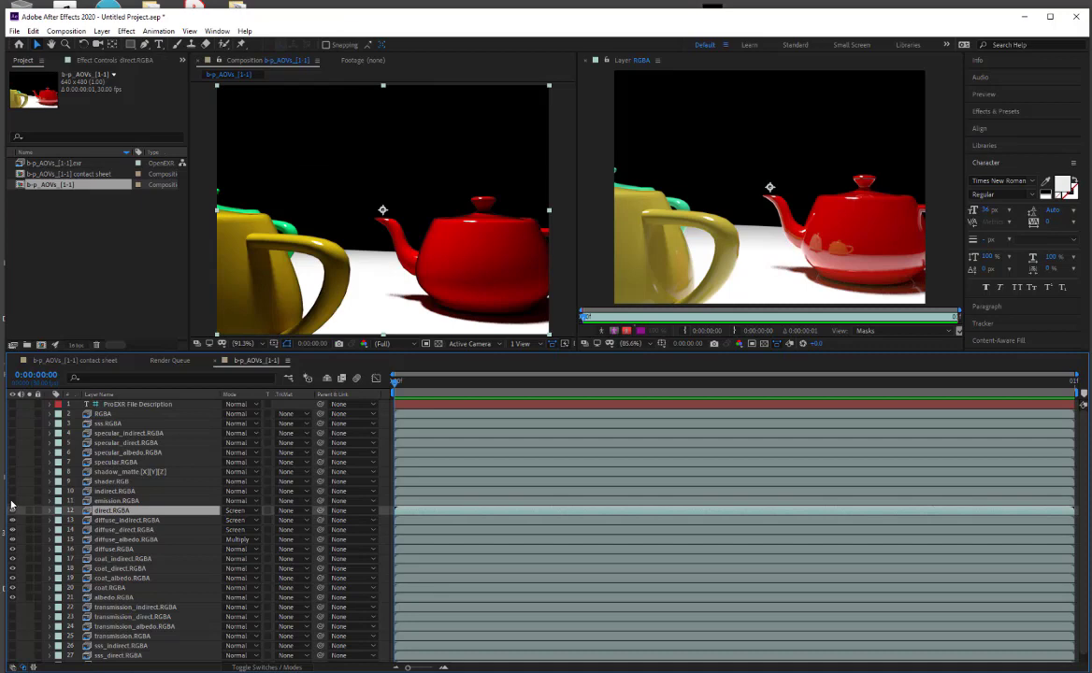
pyautogui.click(241, 511)
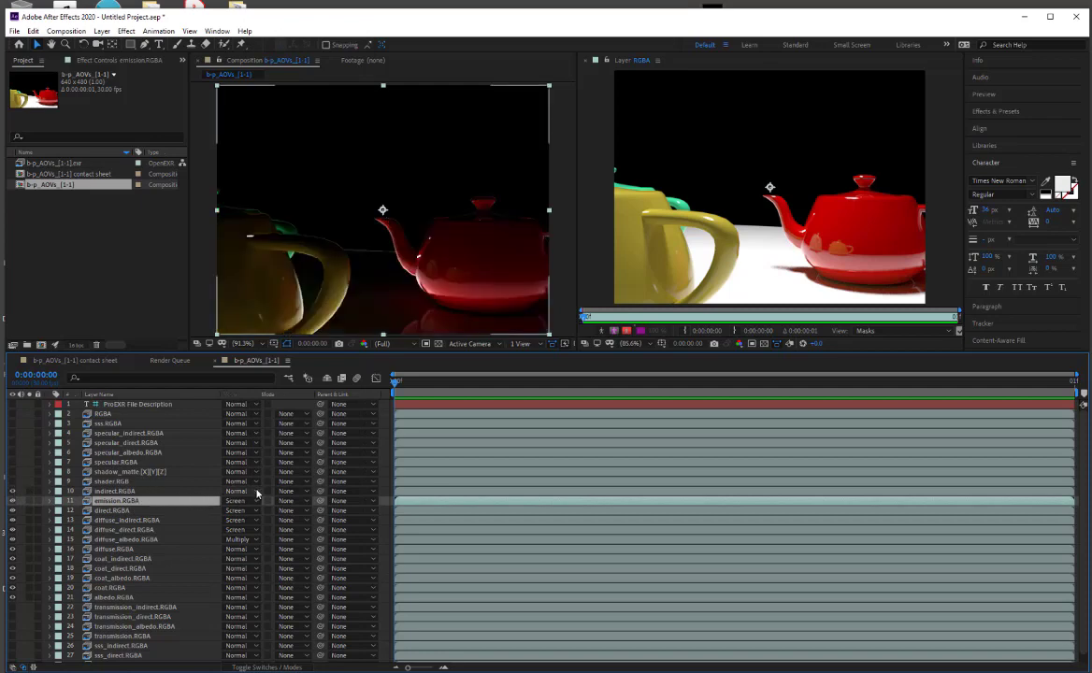
pyautogui.click(242, 490)
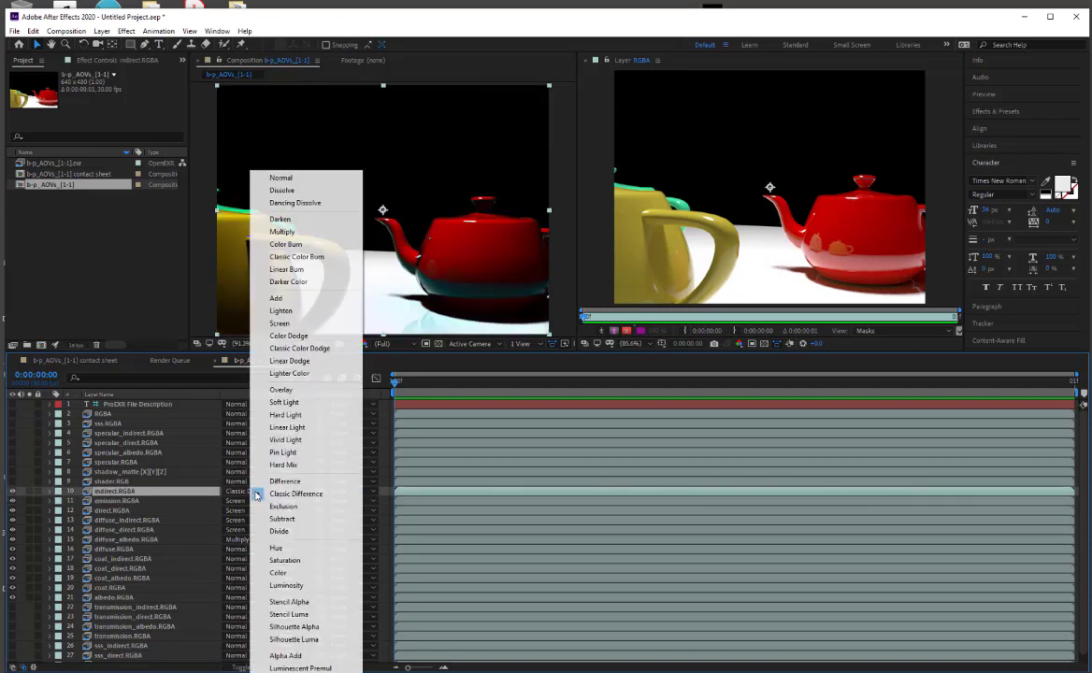
pyautogui.moveTo(283, 231)
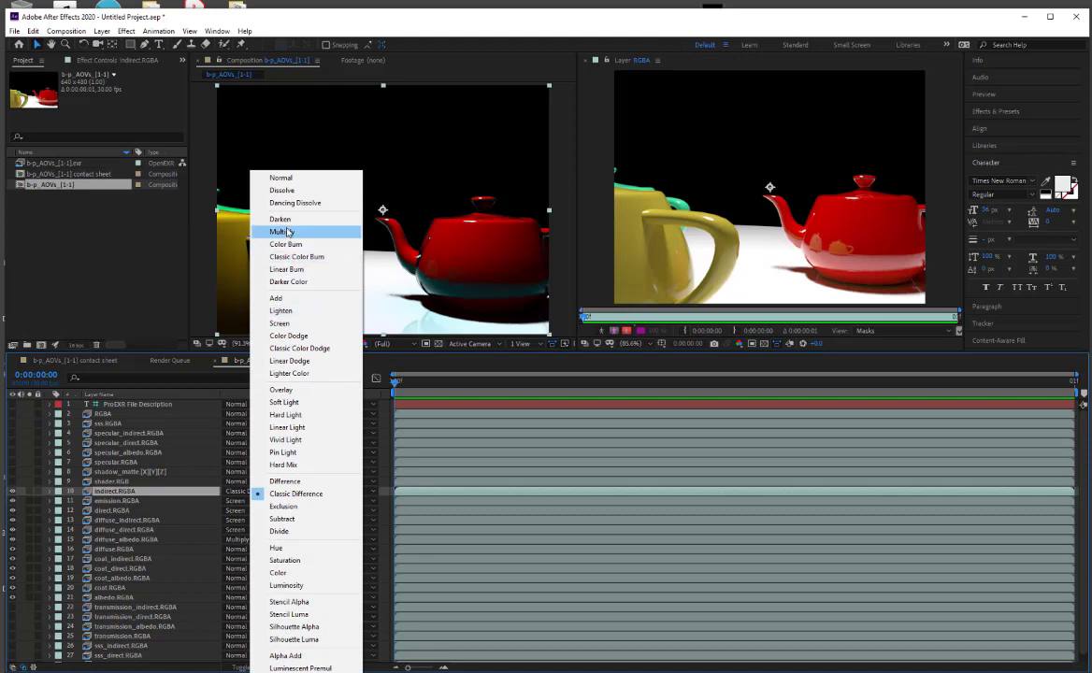
pyautogui.moveTo(288, 335)
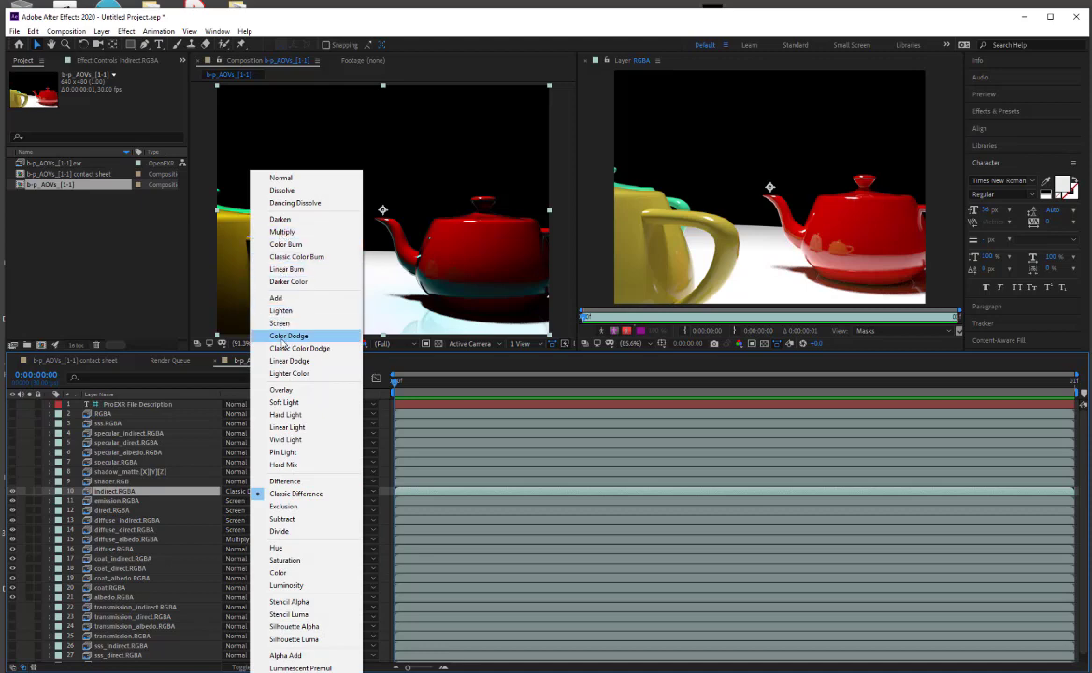
pyautogui.click(281, 321)
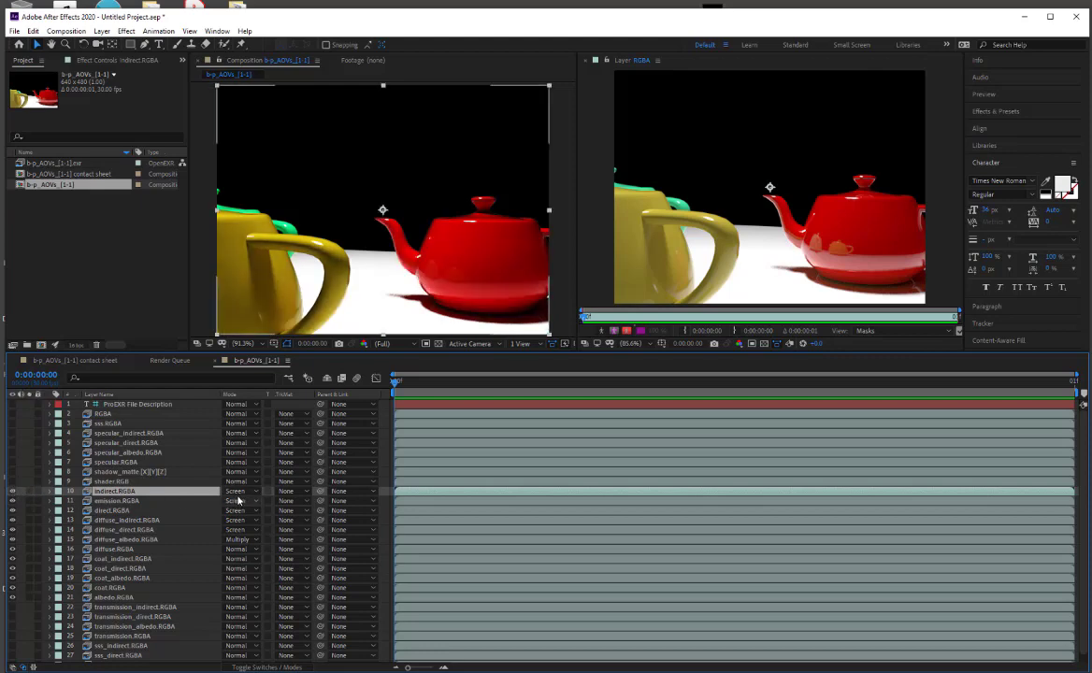
pyautogui.click(240, 490)
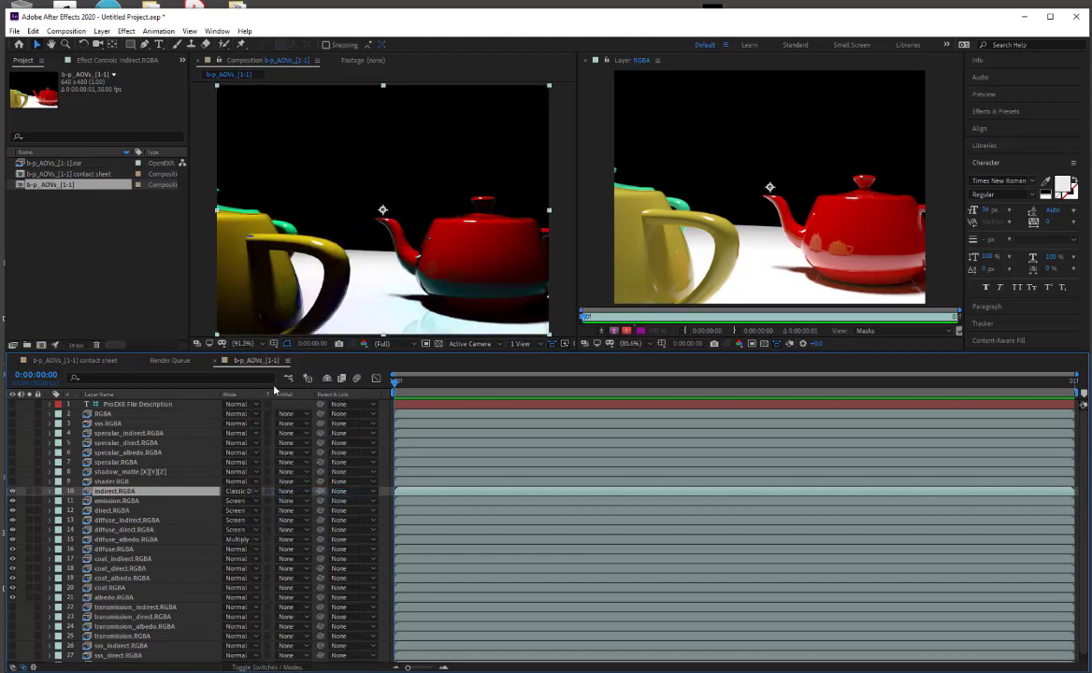
# - Set two more AOV layers to Screen blending, revealing the pink and green ID matte pass
pyautogui.click(240, 490)
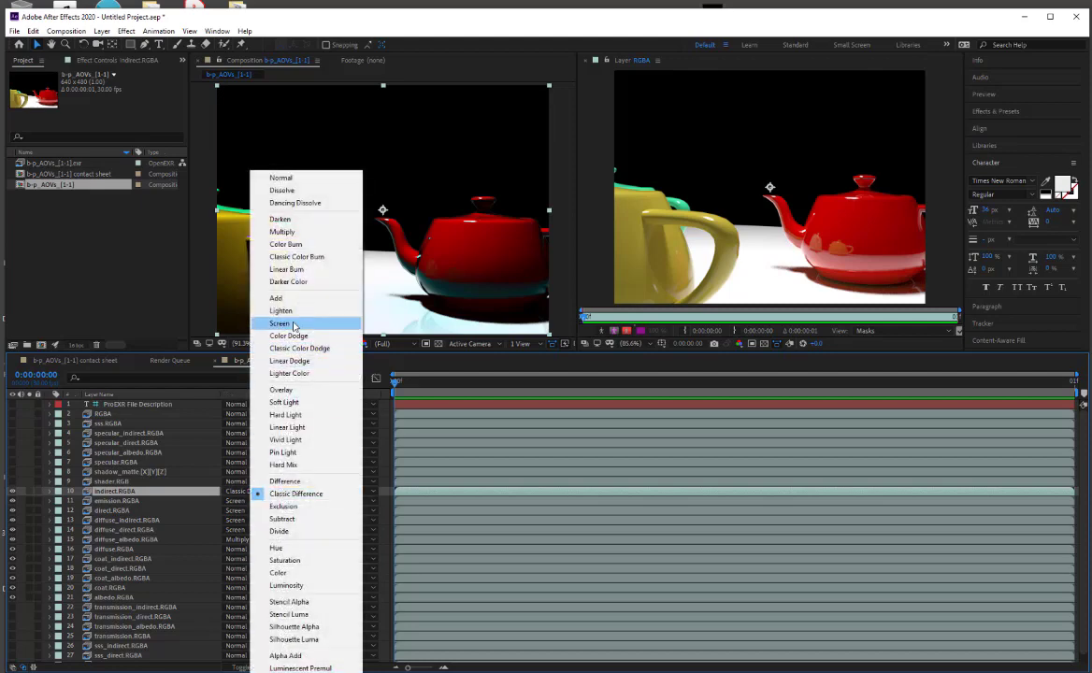
pyautogui.click(277, 298)
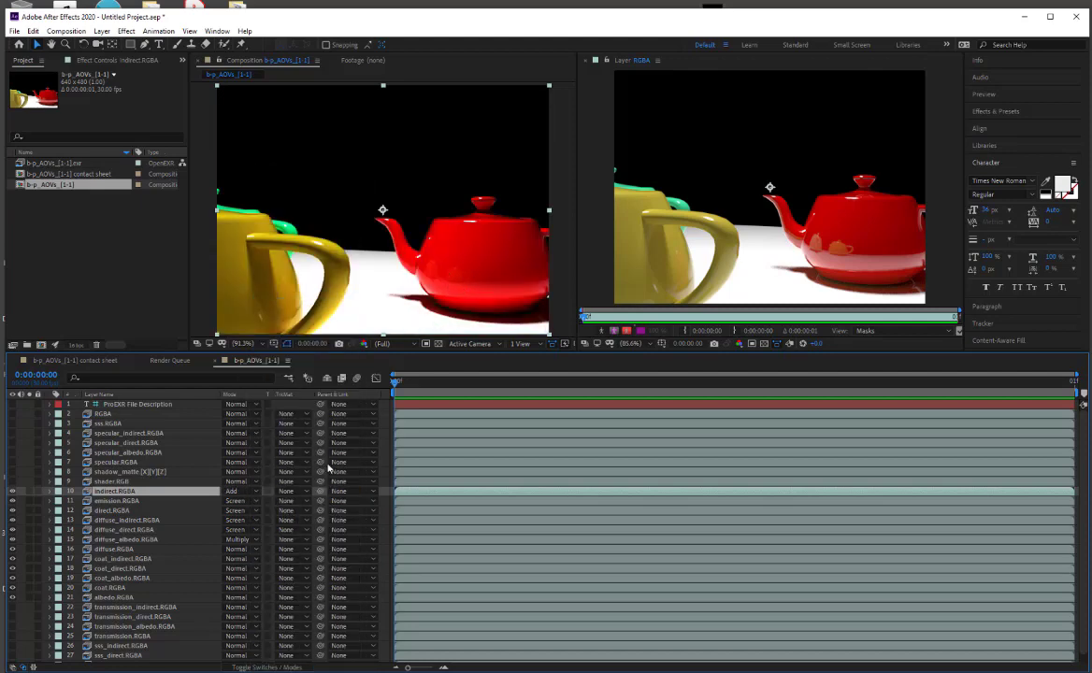
pyautogui.click(236, 490)
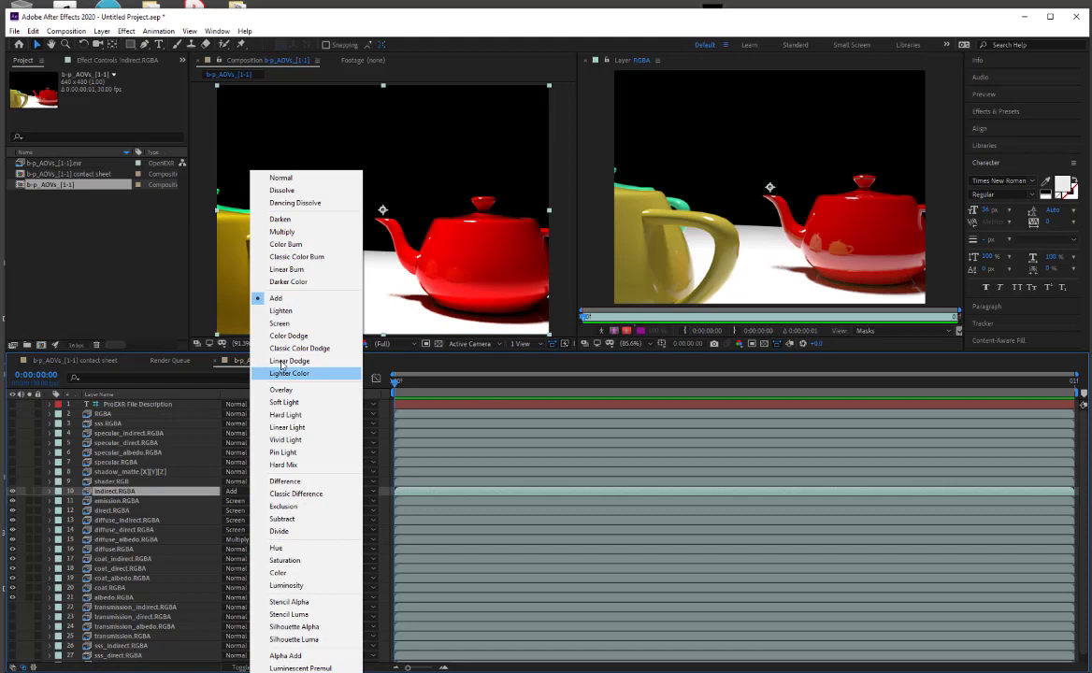
pyautogui.moveTo(281, 321)
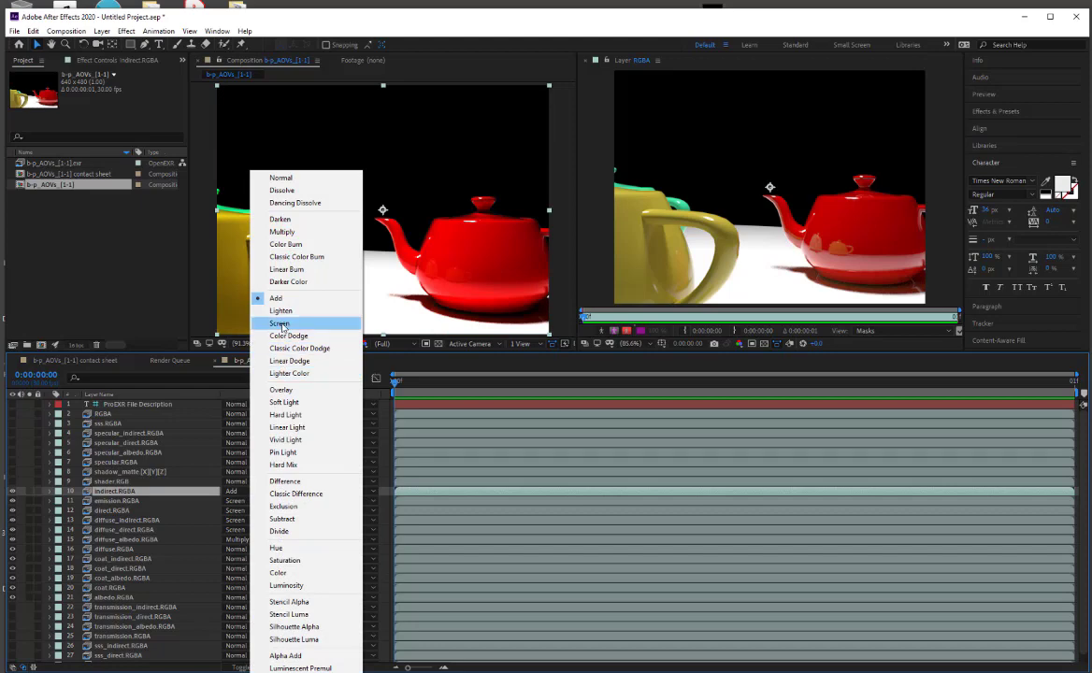
pyautogui.moveTo(280, 311)
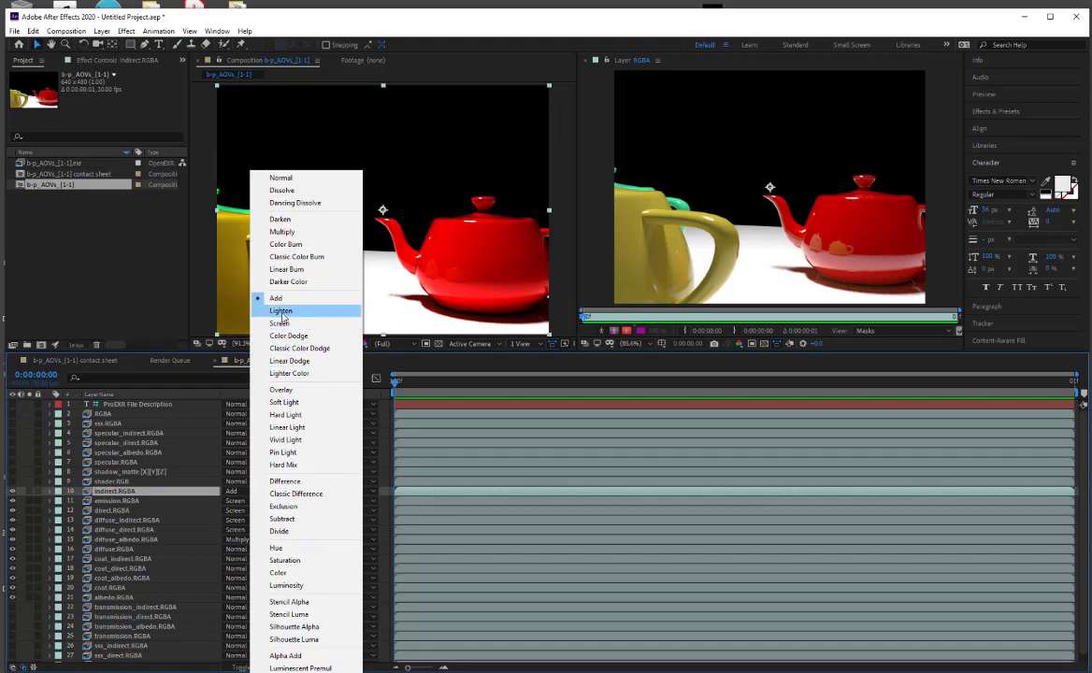
pyautogui.click(281, 321)
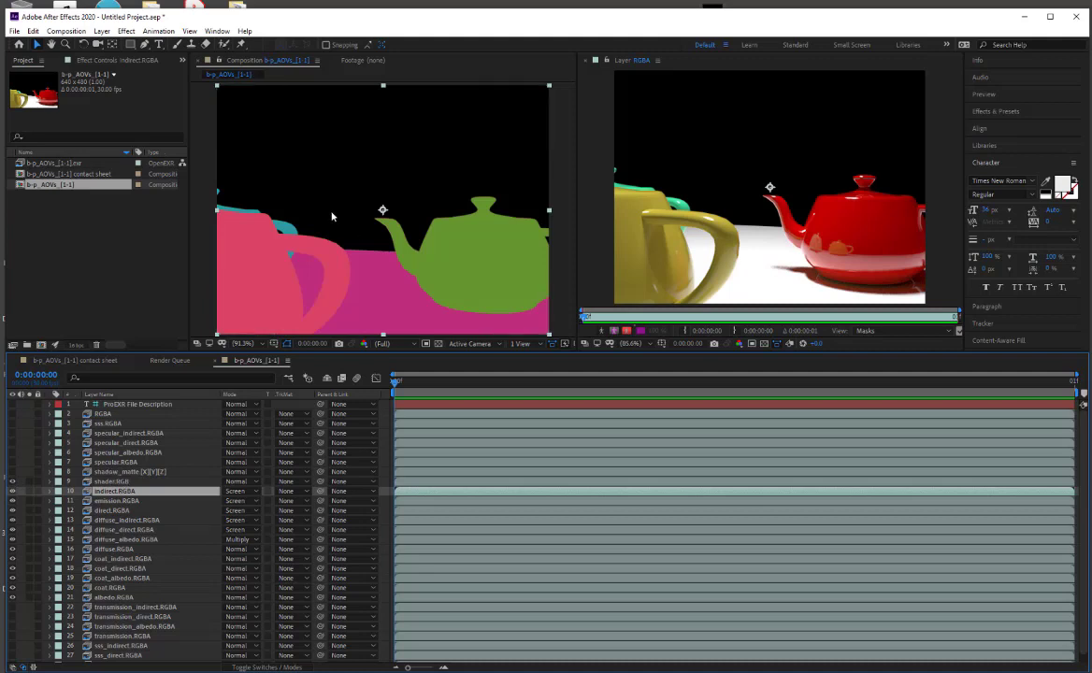
pyautogui.moveTo(161, 481)
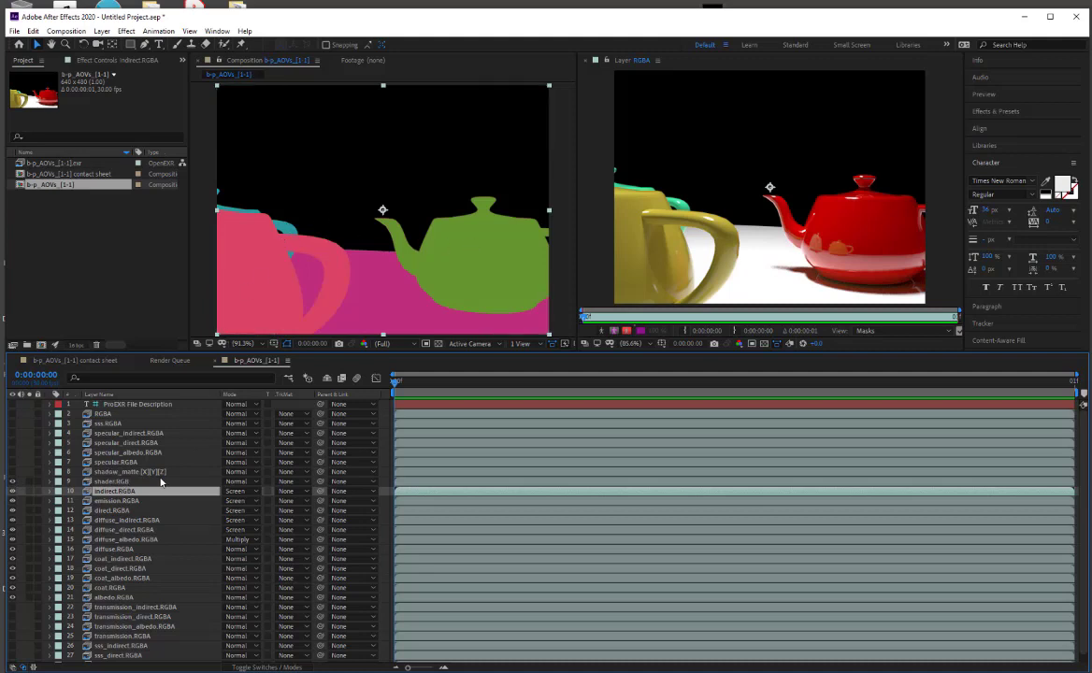
# - Hide the ID matte layer, then solo the specular_albedo layer to view its white pass alone
pyautogui.click(112, 480)
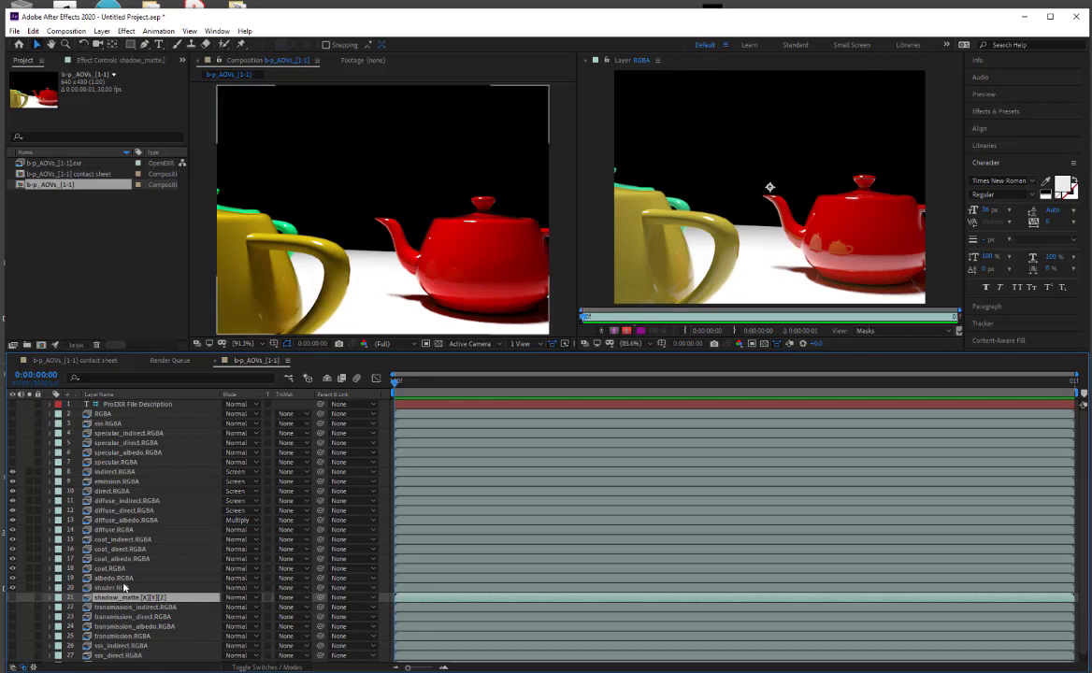
pyautogui.click(116, 462)
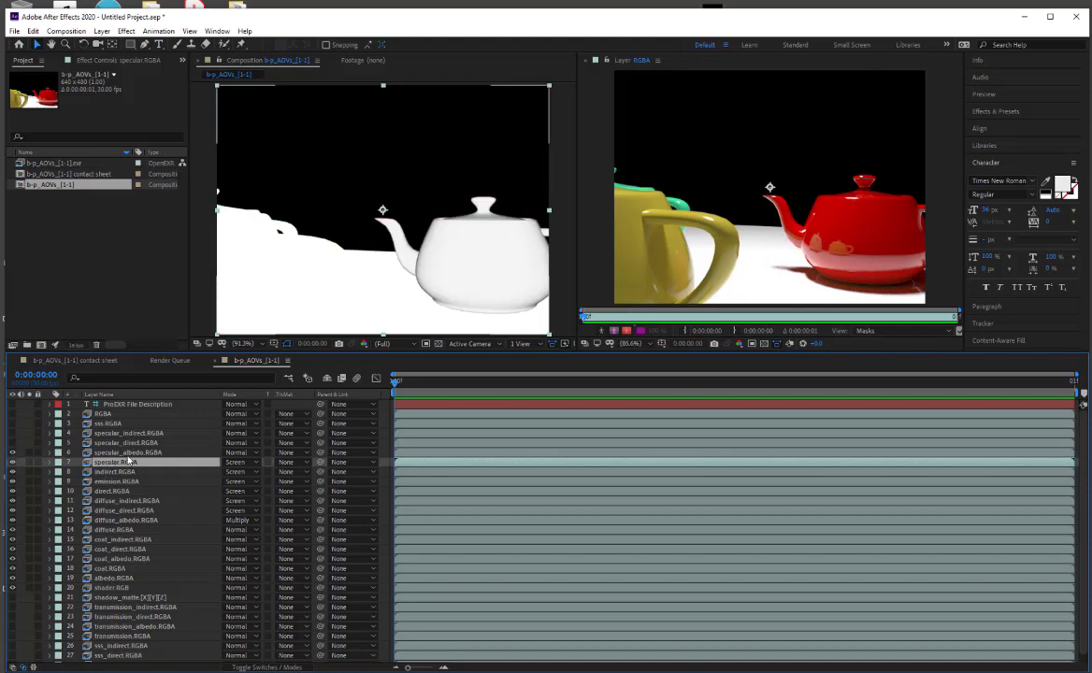
# - Set specular_albedo to Multiply and specular_direct to Screen to rebuild the teapot highlights
pyautogui.click(241, 453)
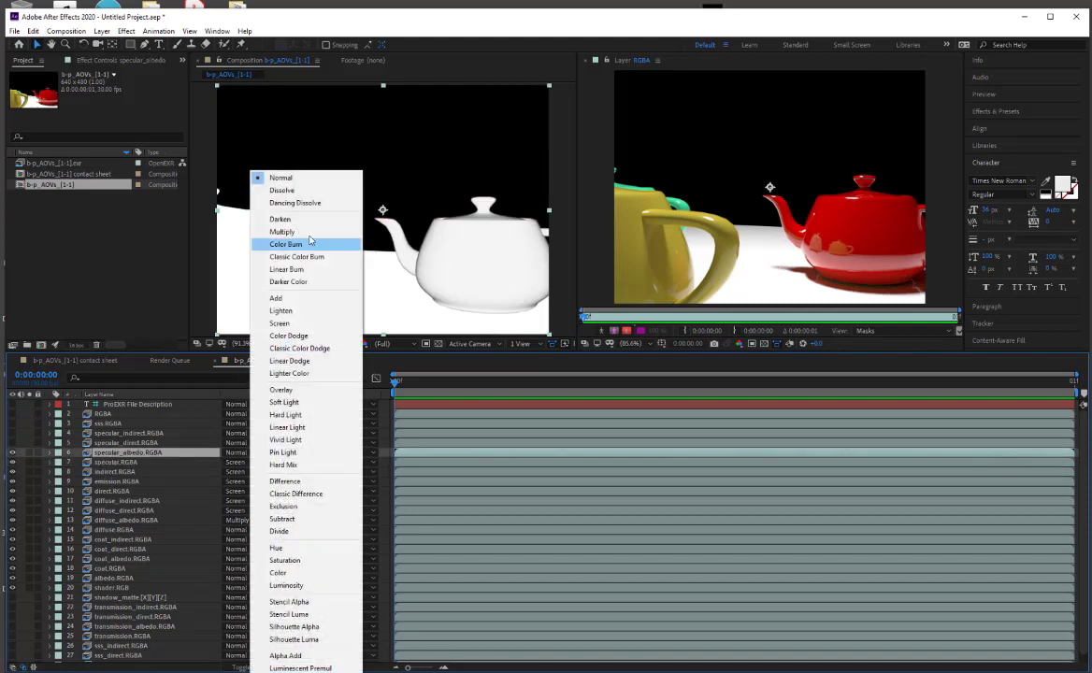
pyautogui.click(279, 321)
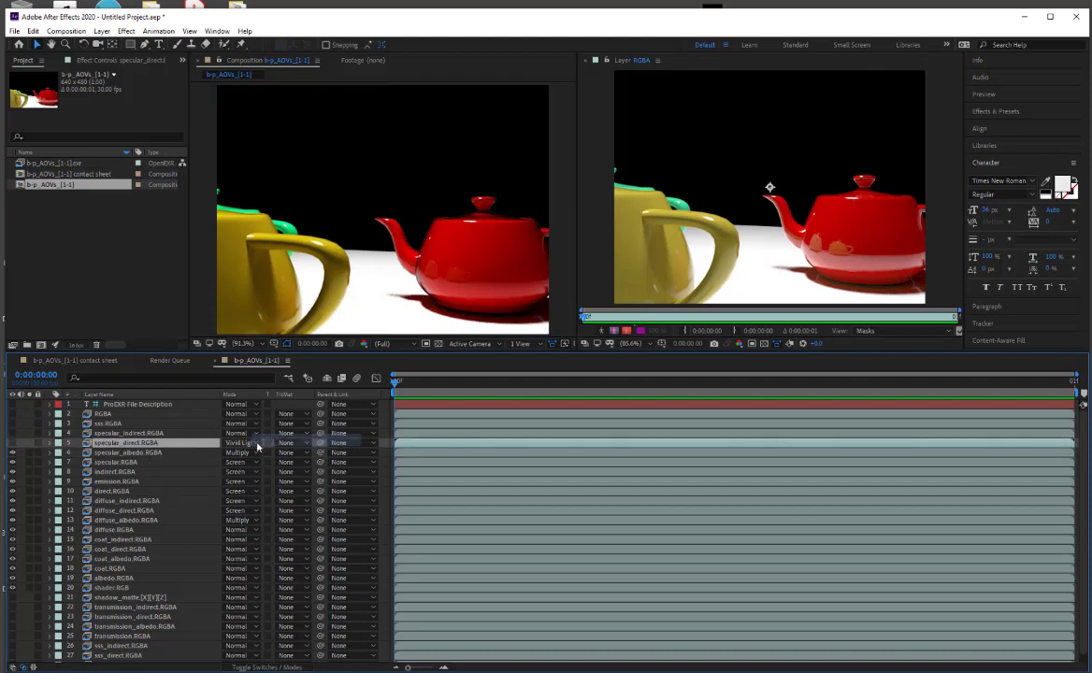
pyautogui.click(240, 442)
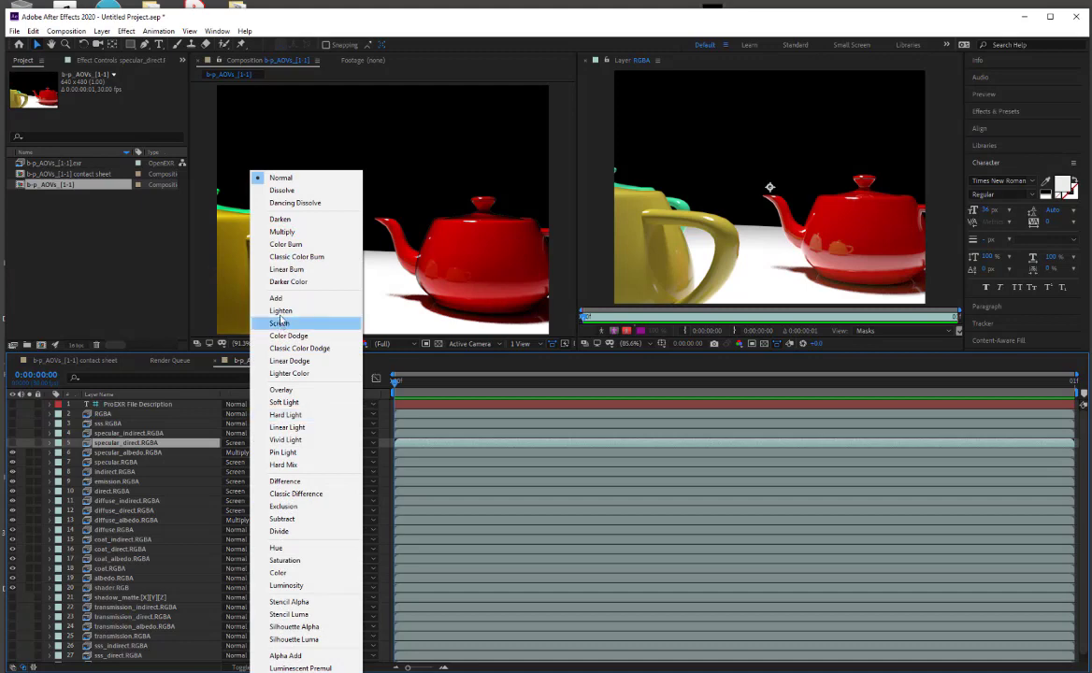
pyautogui.click(280, 321)
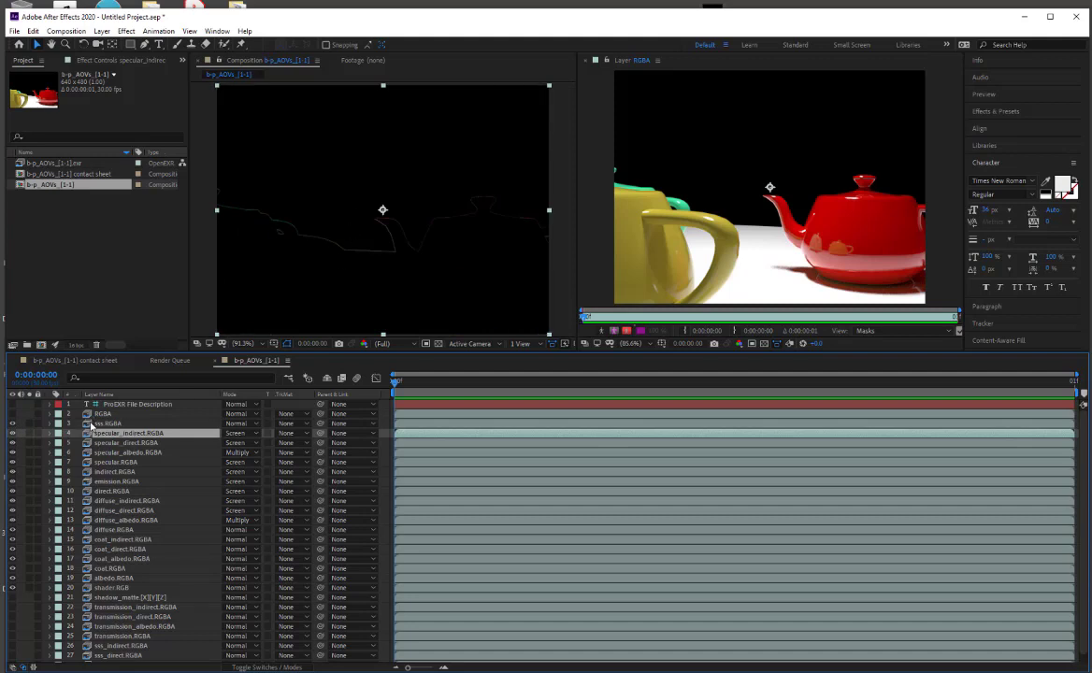
# - Unsolo to restore the full teapot composite, then solo a remaining AOV layer showing thin white outlines
pyautogui.click(108, 421)
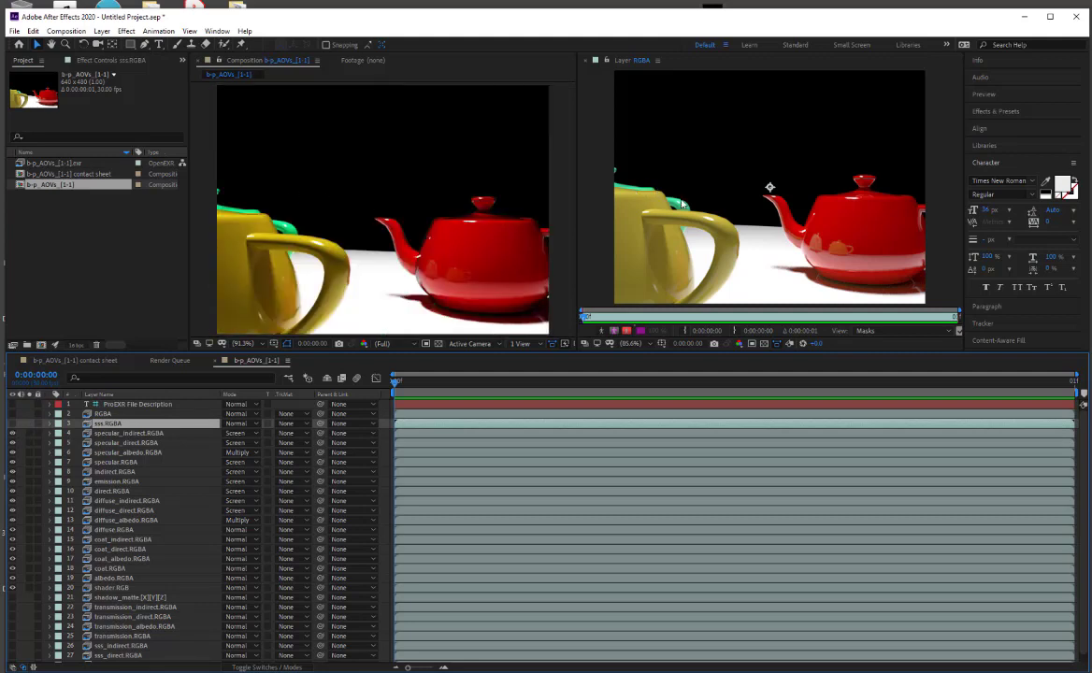
pyautogui.click(121, 651)
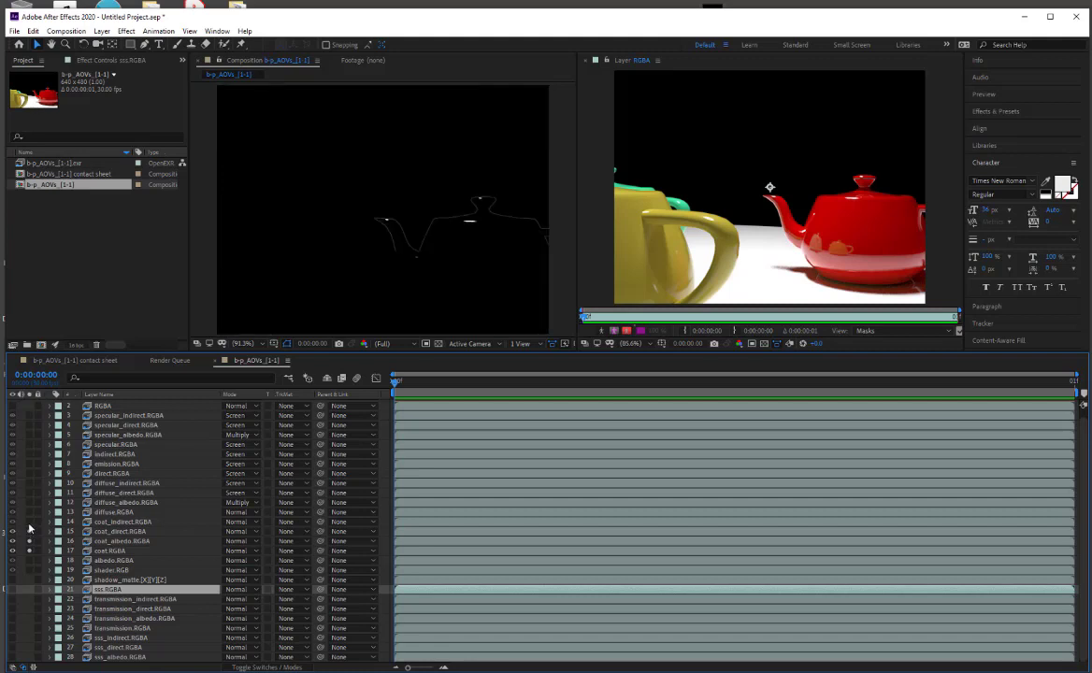
# - Solo the coat_albedo and other coat passes one at a time to inspect them alone
pyautogui.click(11, 539)
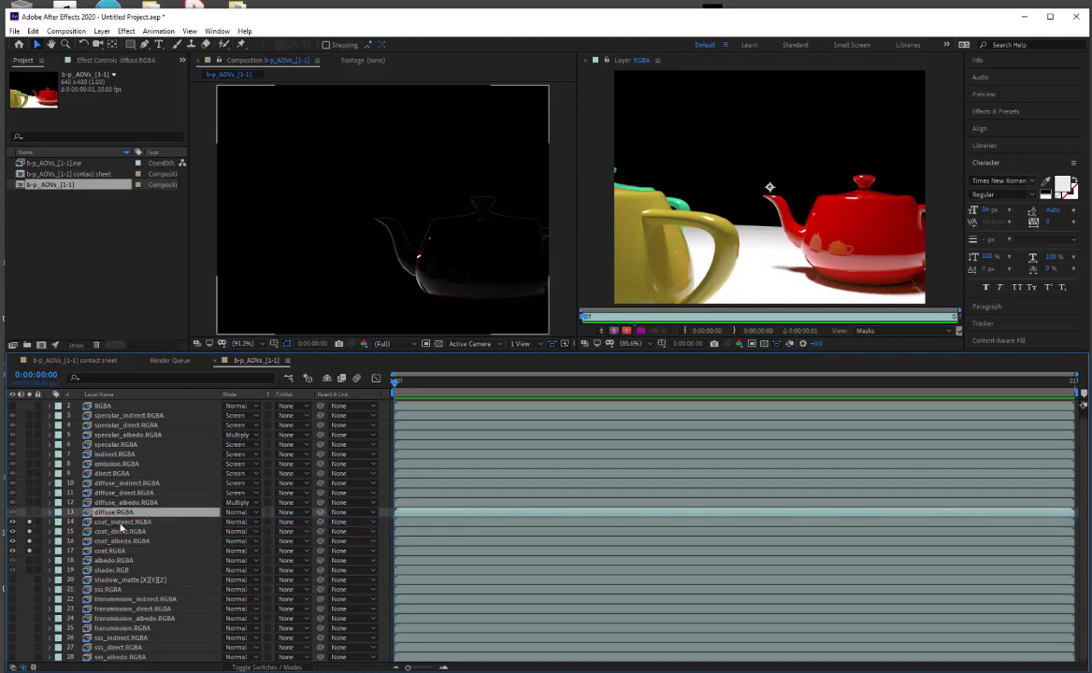
pyautogui.click(122, 522)
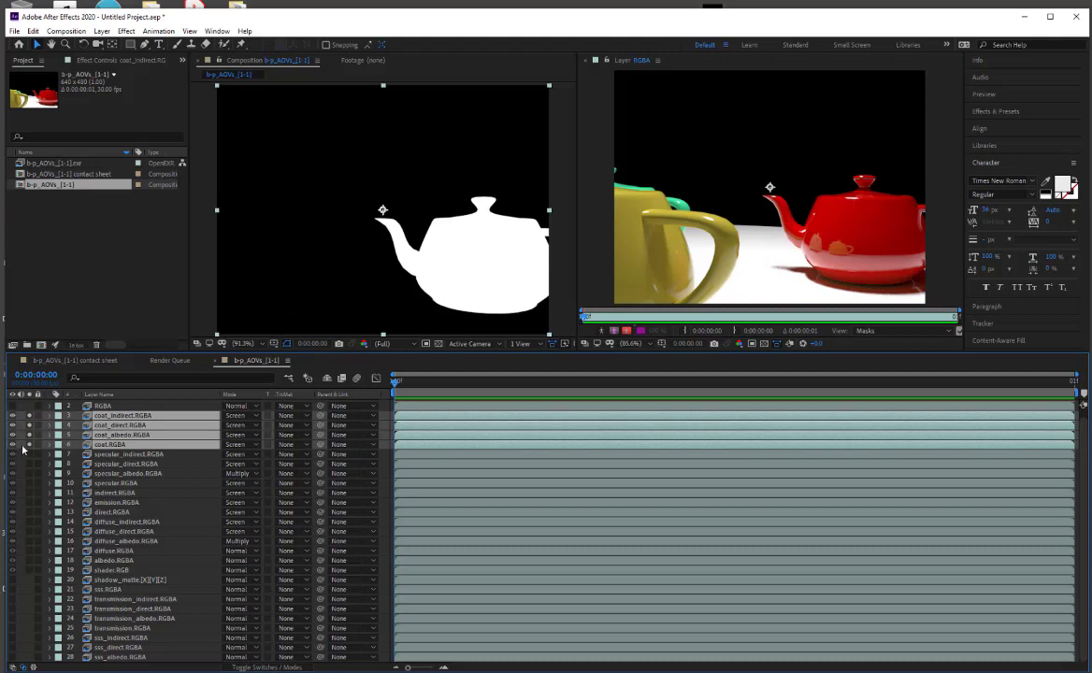
pyautogui.click(11, 434)
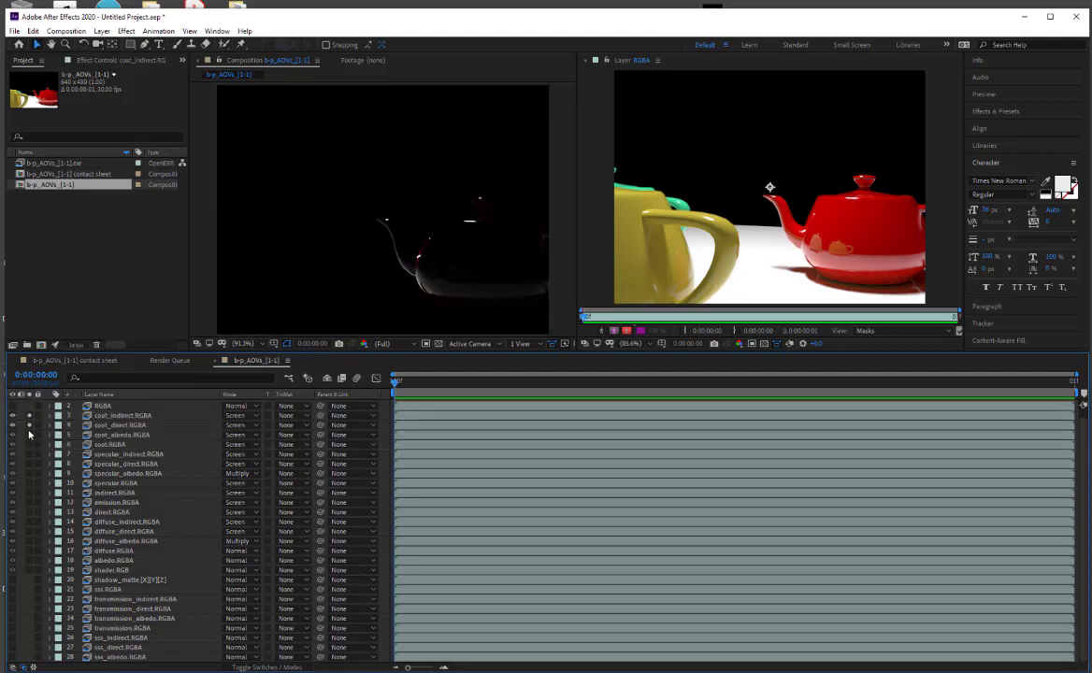
# - Unsolo the coat layers to restore the full red-and-yellow teapot composite matching the beauty
pyautogui.click(11, 415)
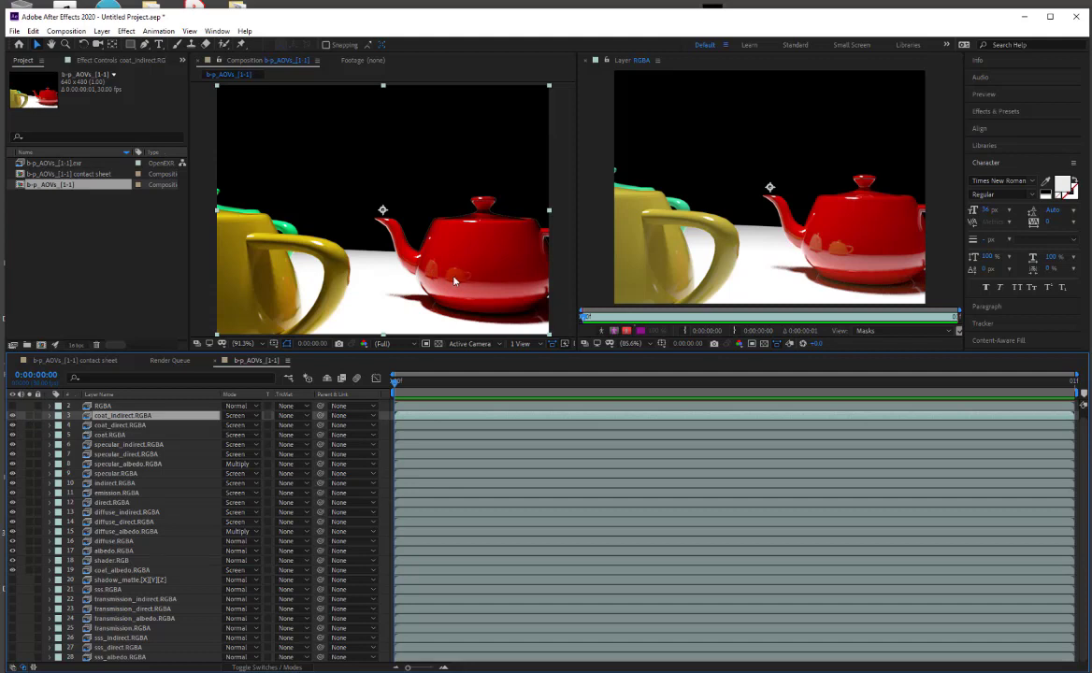
pyautogui.moveTo(464, 274)
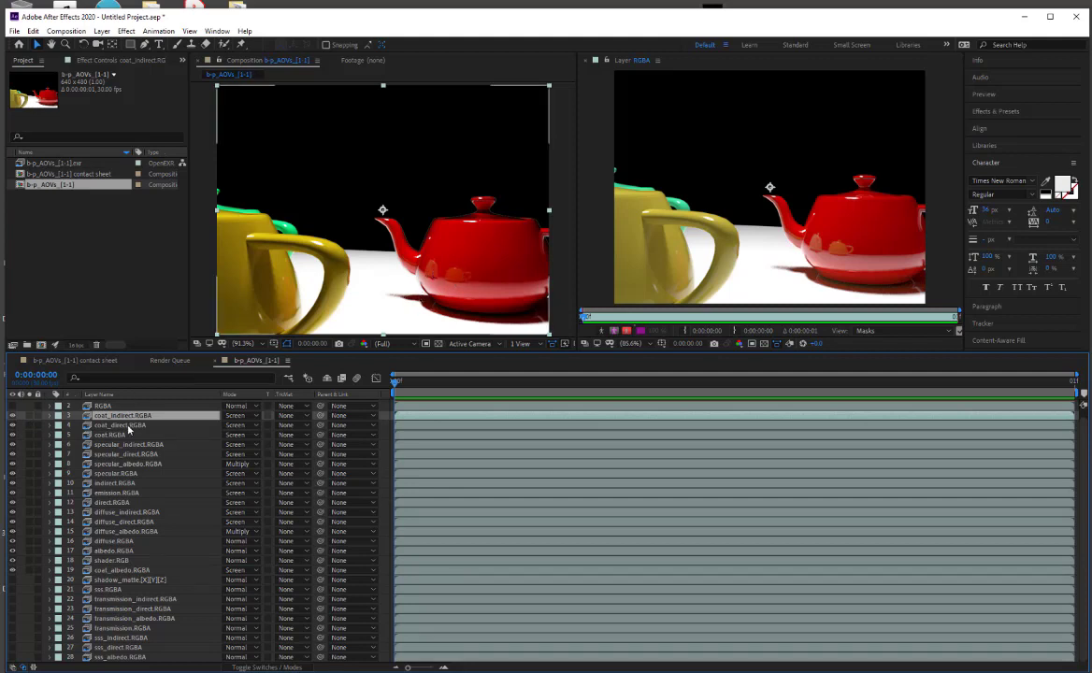
pyautogui.click(112, 434)
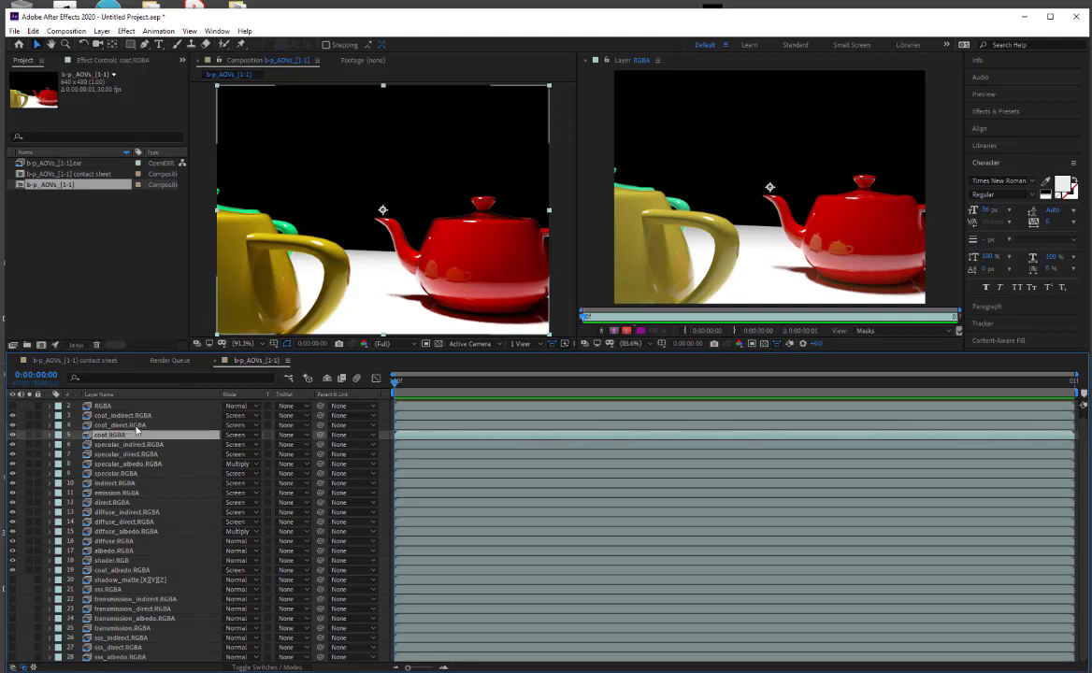
pyautogui.click(121, 426)
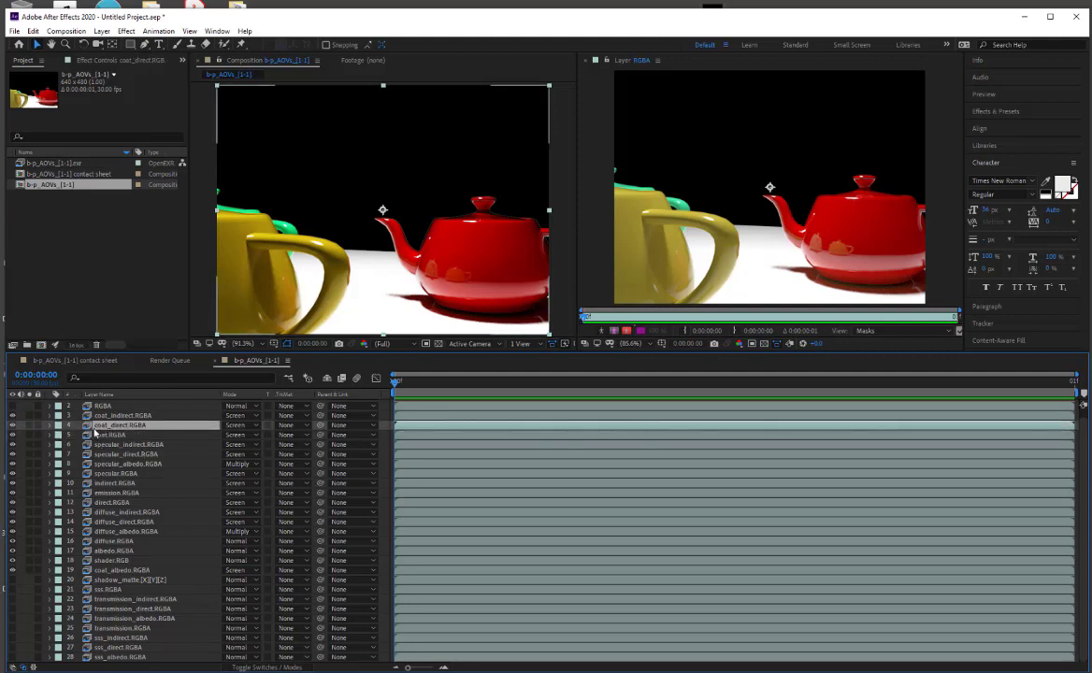